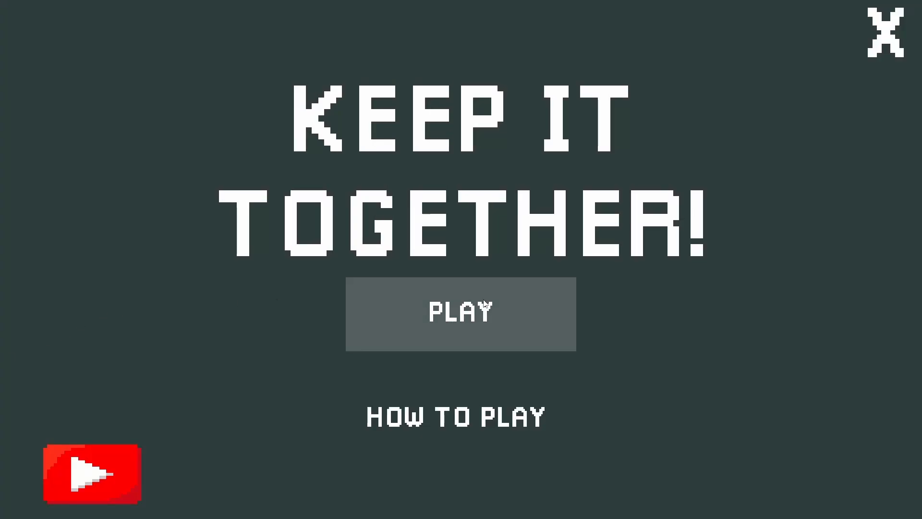
{"action": "mouse_move", "coordinate": [589, 296]}
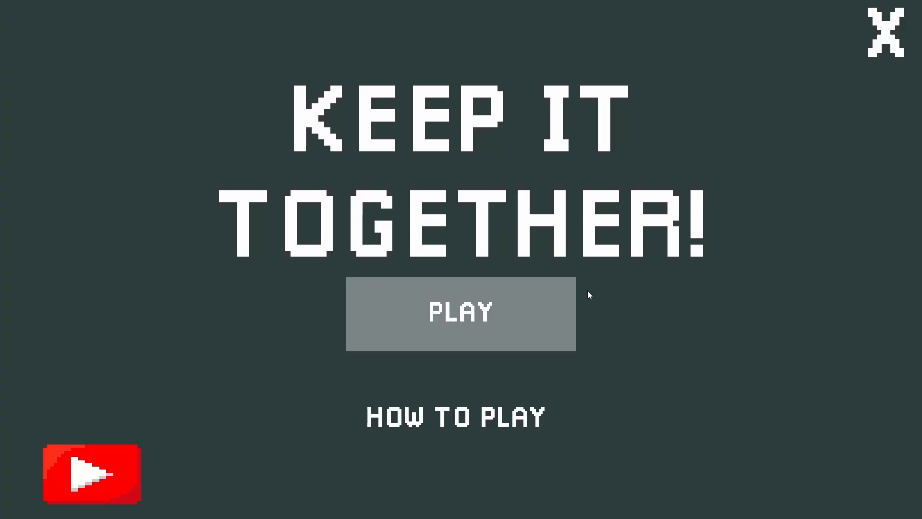
Start a new game from the Keep It Together title menu via PLAY.
{"action": "left_click", "coordinate": [460, 311]}
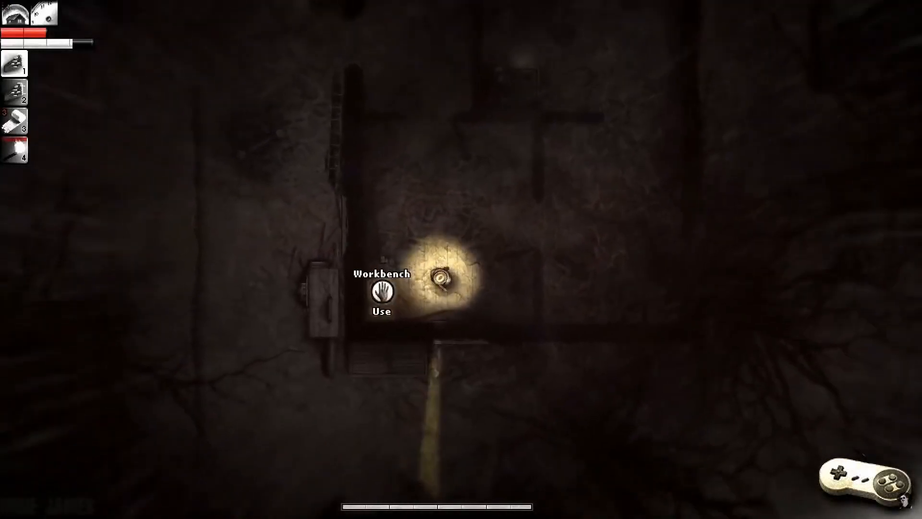
Play reference survival-game clips showing a workbench and a lootable dumpster.
{"action": "left_click", "coordinate": [382, 291]}
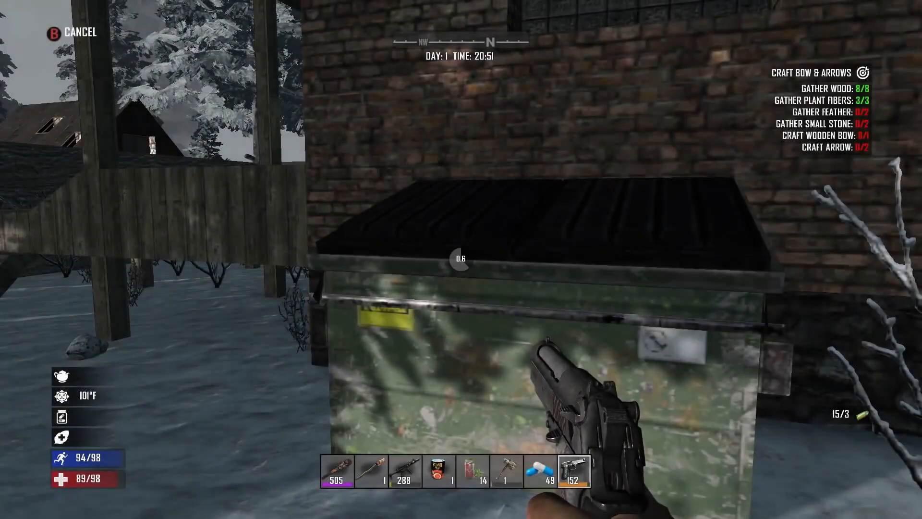
{"action": "left_click", "coordinate": [460, 258]}
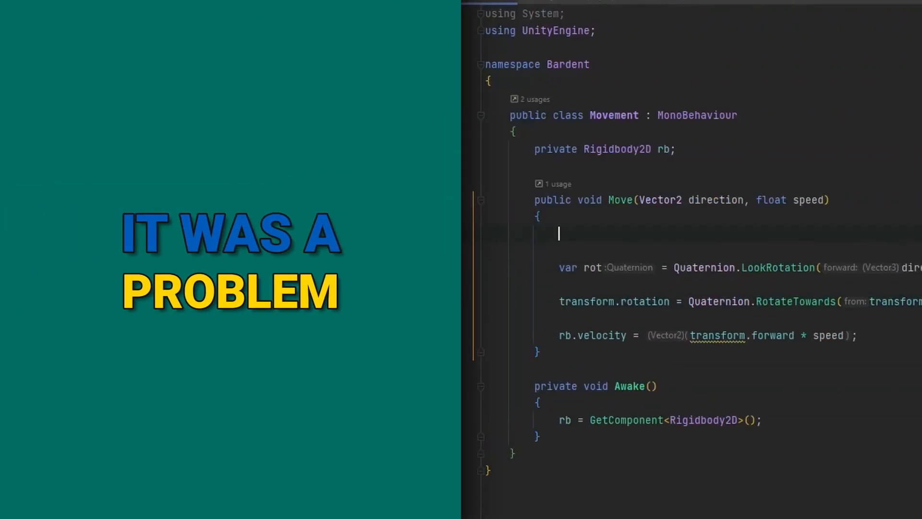
Declare 'var targetDirection = Vector3.Loo...' inside the Move method of Movement.cs.
{"action": "type", "text": "var targetDirection = Vector3.Loo"}
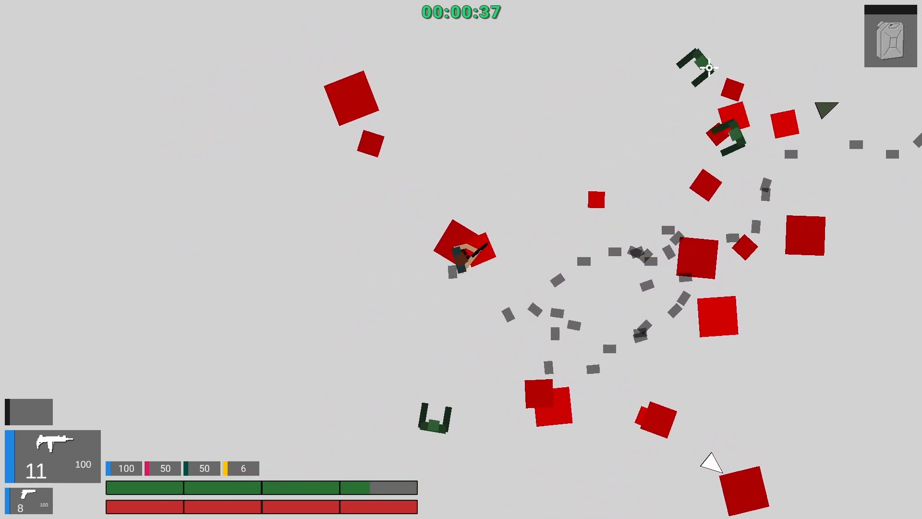
Shoot at the approaching zombies in the final game, then begin a new Unity project.
{"action": "left_click", "coordinate": [596, 189]}
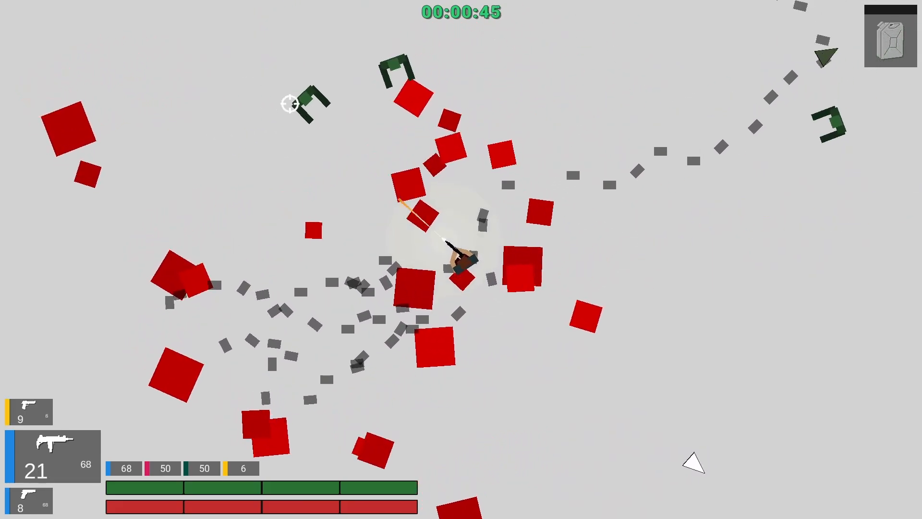
{"action": "mouse_move", "coordinate": [418, 96]}
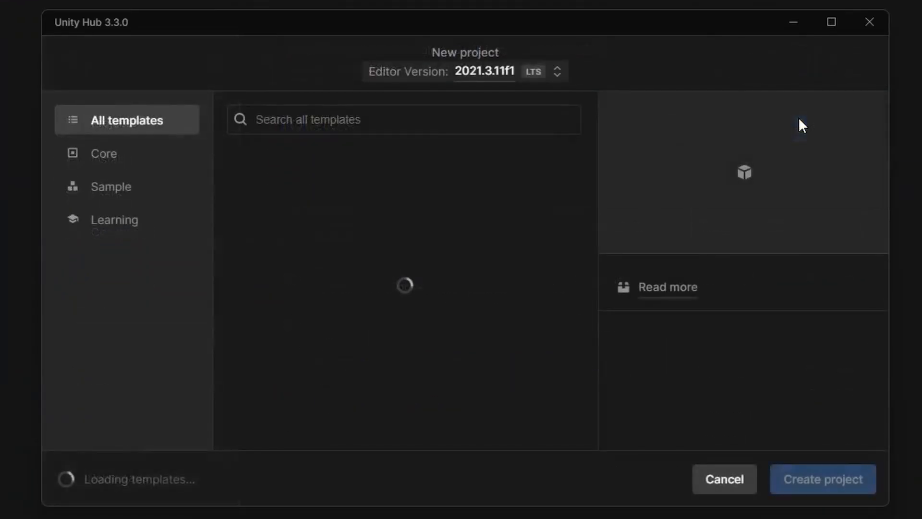
{"action": "left_click", "coordinate": [821, 478]}
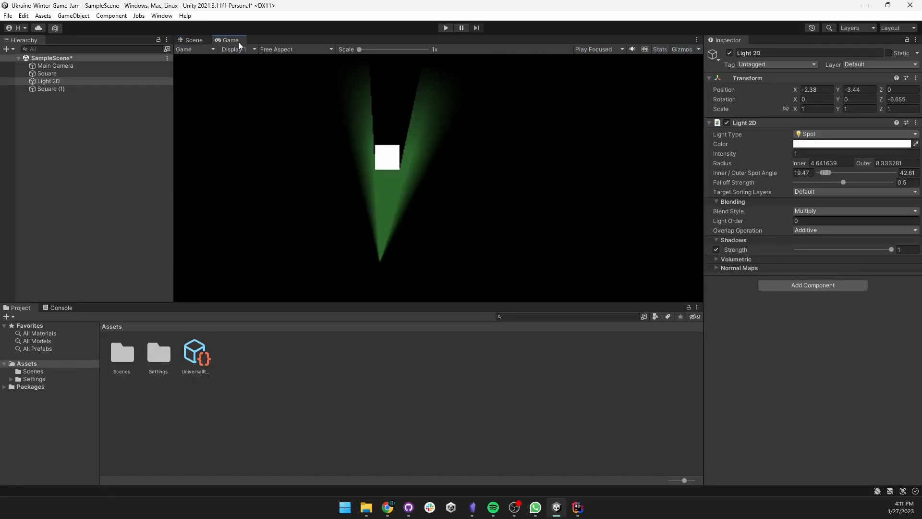
Switch to the Scene view and widen the green Light 2D spot angle.
{"action": "left_click", "coordinate": [193, 40]}
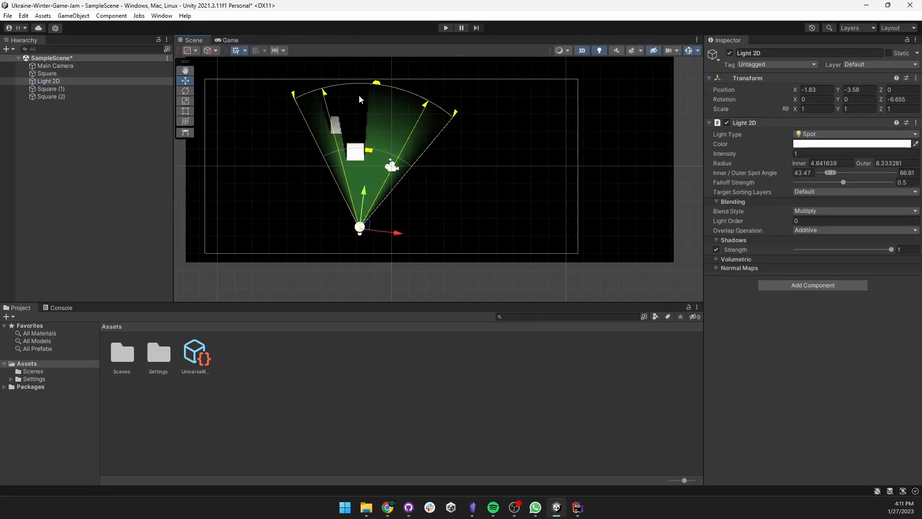
{"action": "left_click", "coordinate": [853, 285]}
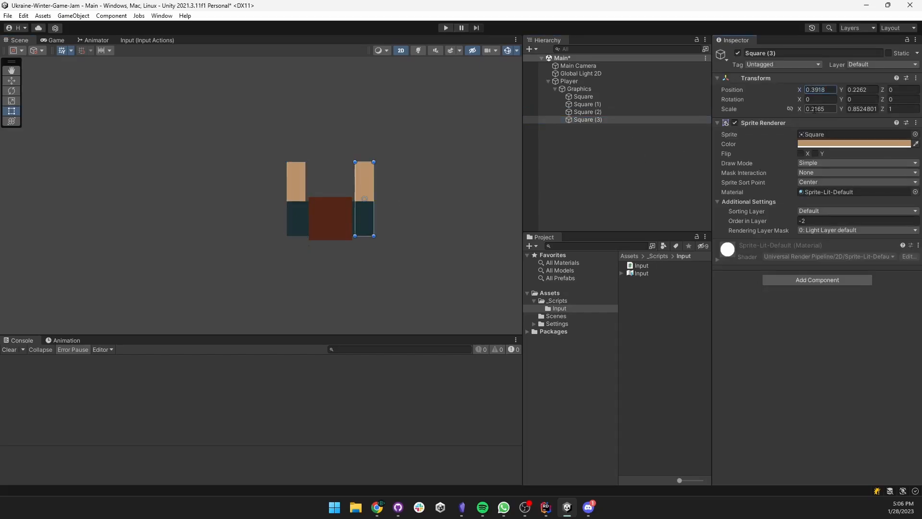
Run the scene to test the Player's movement and rotation scripts.
{"action": "left_click", "coordinate": [445, 27]}
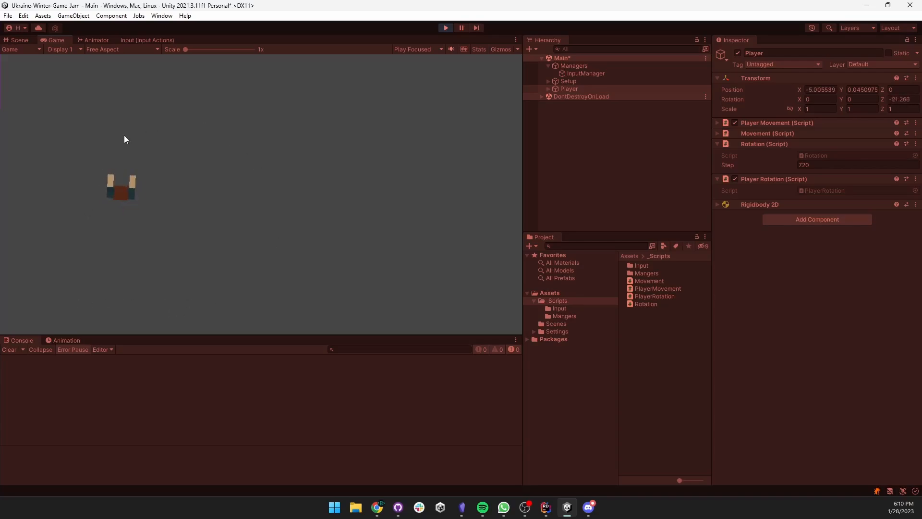
Stop play mode, select the new Pistol under Weapon, and rerun the scene.
{"action": "left_click", "coordinate": [580, 103]}
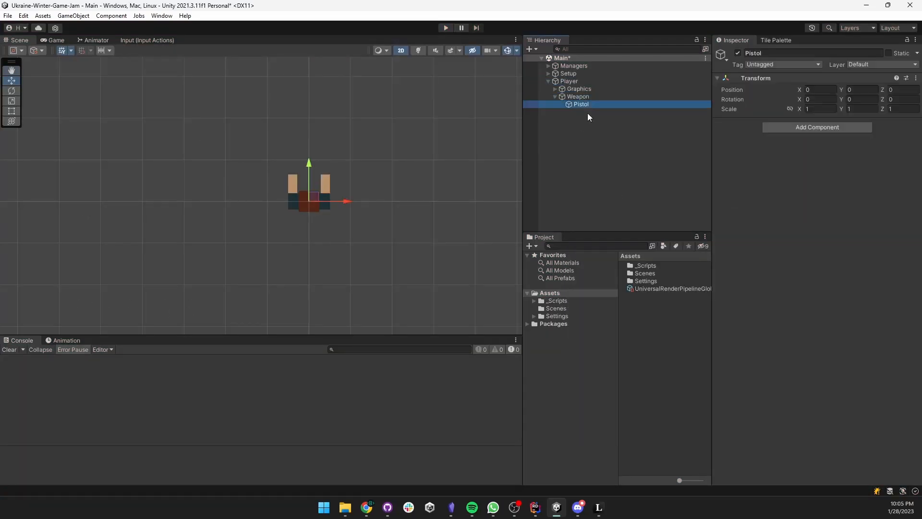
{"action": "left_click", "coordinate": [596, 119]}
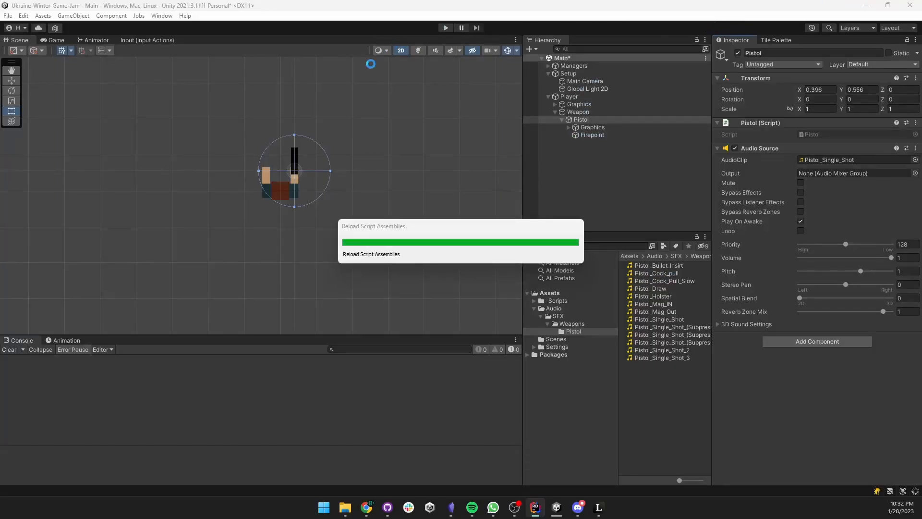
{"action": "left_click", "coordinate": [444, 28]}
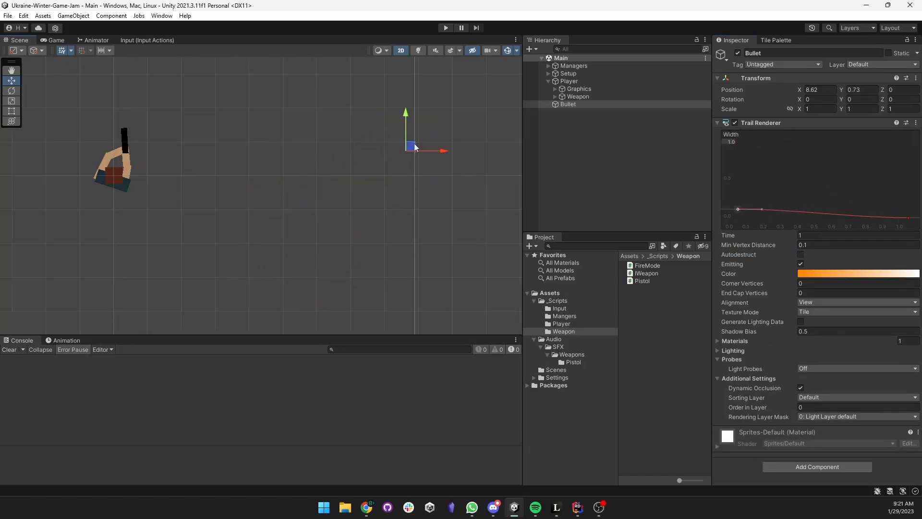
Drag the Bullet left then right of the player to preview its orange trail, then run the scene.
{"action": "left_click_drag", "start_coordinate": [412, 146], "coordinate": [125, 140]}
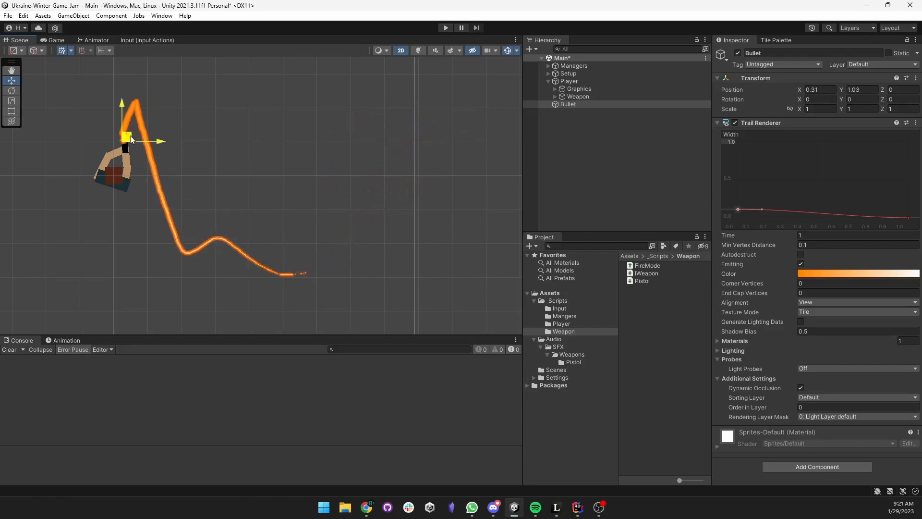
{"action": "left_click_drag", "start_coordinate": [125, 138], "coordinate": [341, 224]}
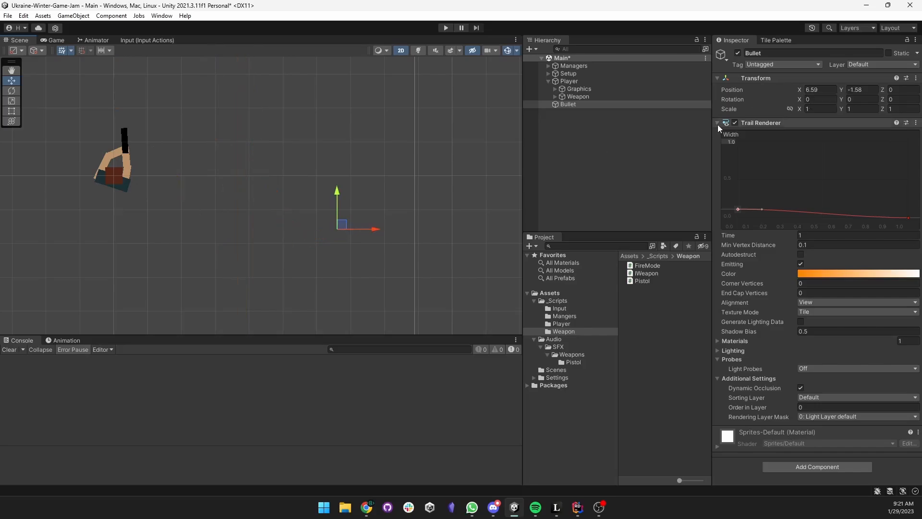
{"action": "left_click", "coordinate": [445, 28]}
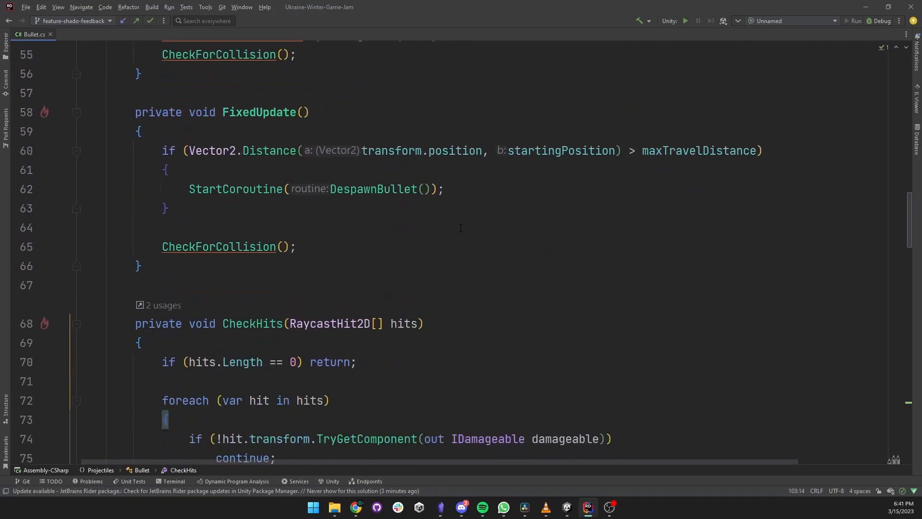
Scroll Bullet.cs from FixedUpdate down to CheckHits and its despawn logic.
{"action": "scroll", "scroll_direction": "down", "scroll_amount": 3}
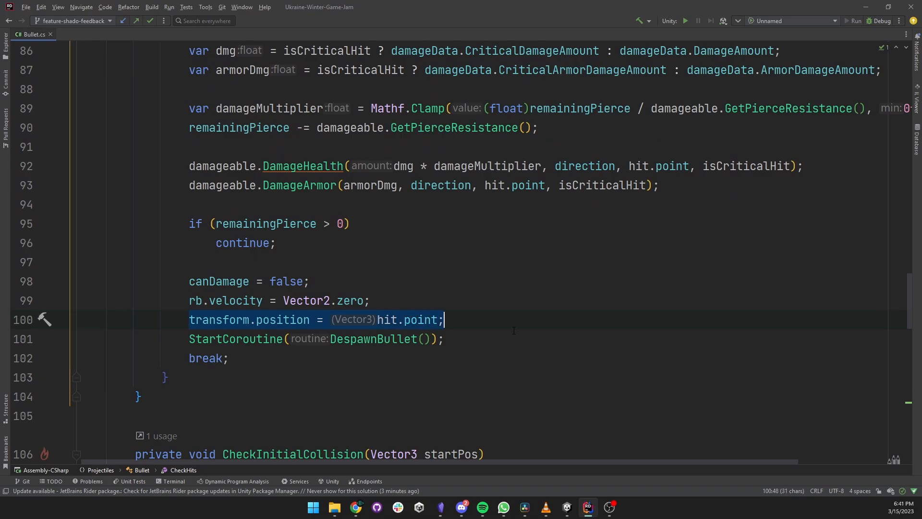
{"action": "scroll", "scroll_direction": "down", "scroll_amount": 3}
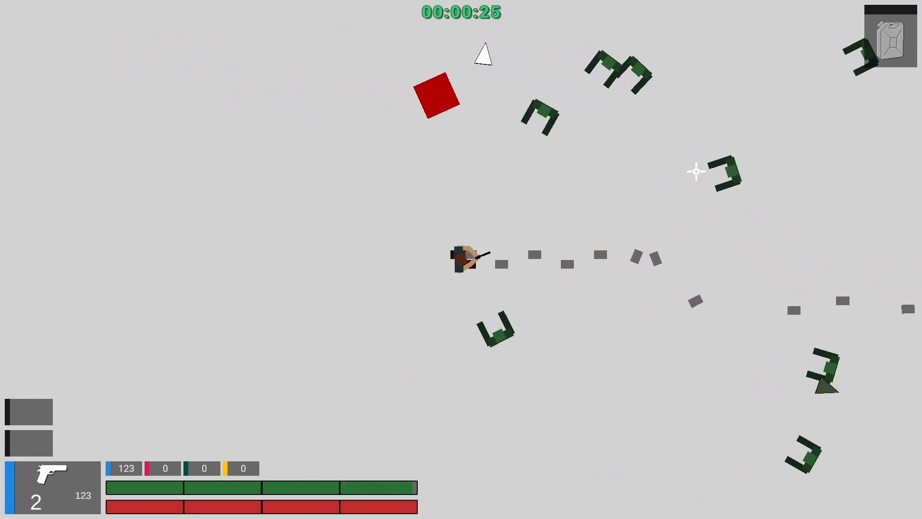
Fire the pistol at the zombies closing in on the player in play mode.
{"action": "left_click", "coordinate": [603, 146]}
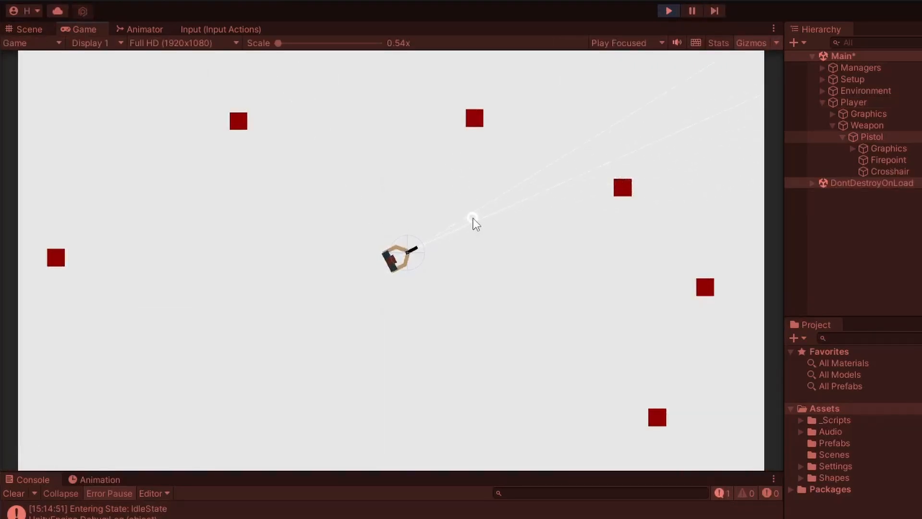
{"action": "mouse_move", "coordinate": [360, 321]}
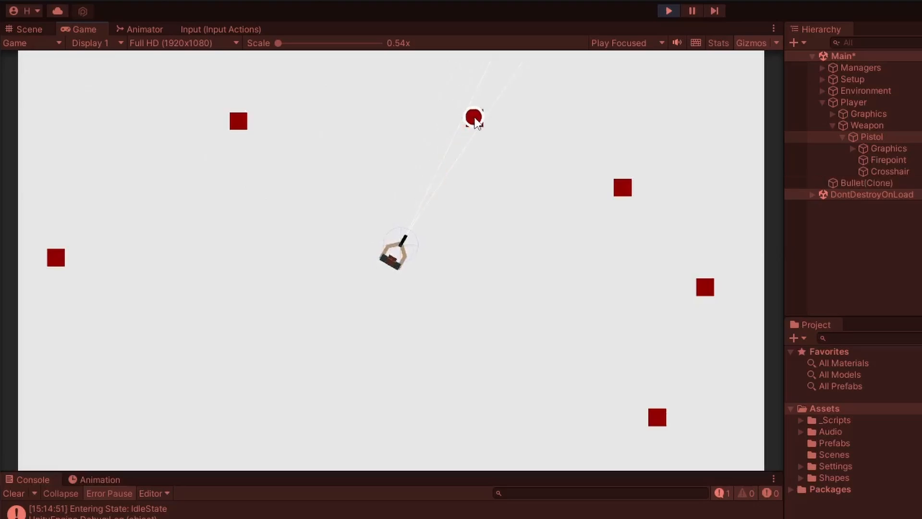
{"action": "mouse_move", "coordinate": [622, 188]}
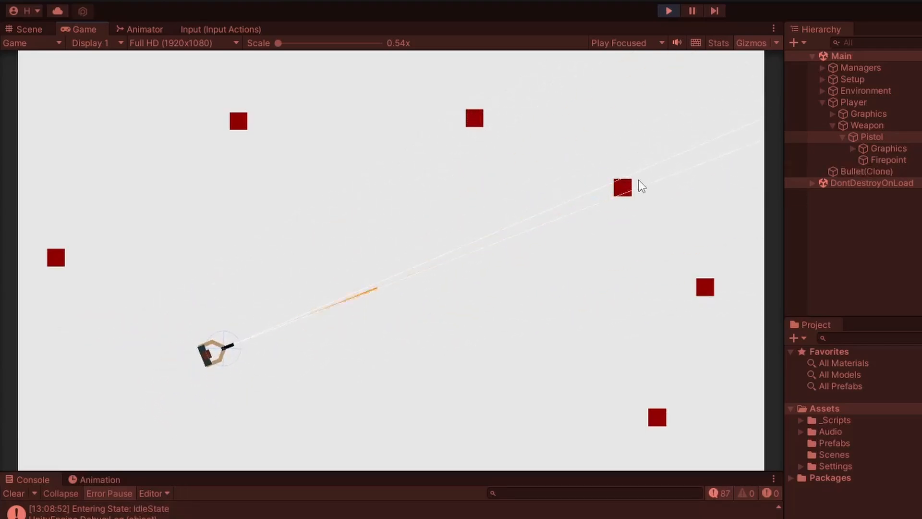
{"action": "mouse_move", "coordinate": [474, 130]}
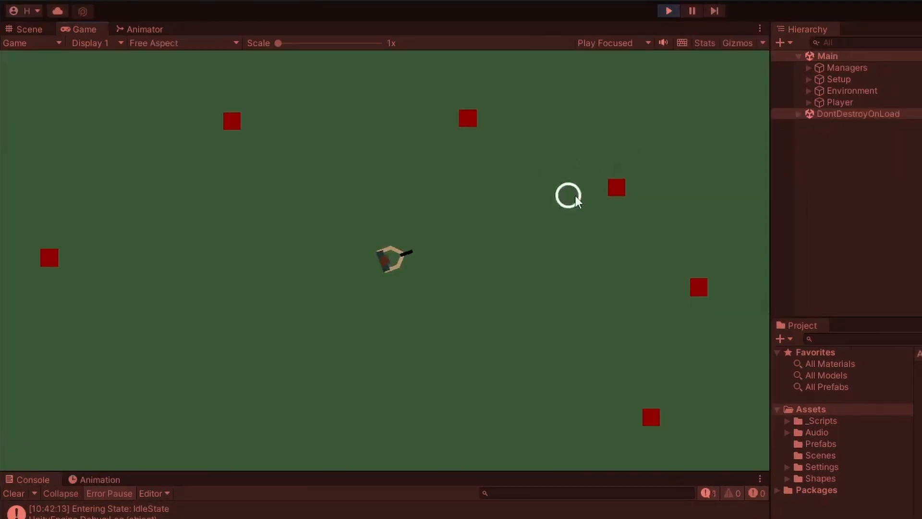
{"action": "mouse_move", "coordinate": [611, 188]}
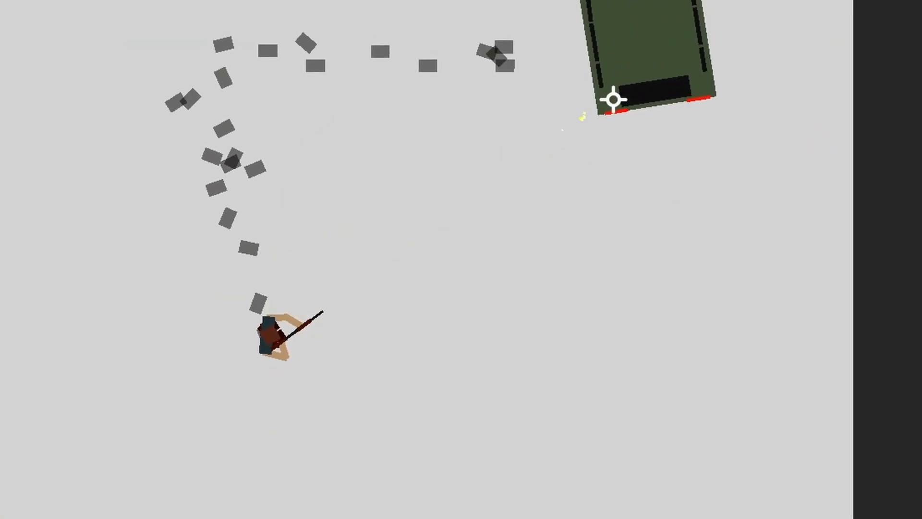
Fire toward the car while red square enemies close in across the green field.
{"action": "left_click", "coordinate": [612, 99]}
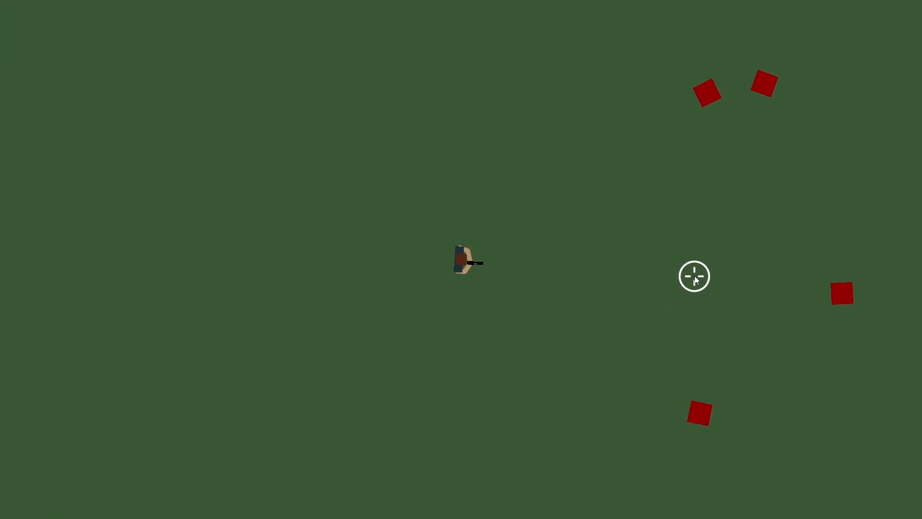
{"action": "mouse_move", "coordinate": [628, 192]}
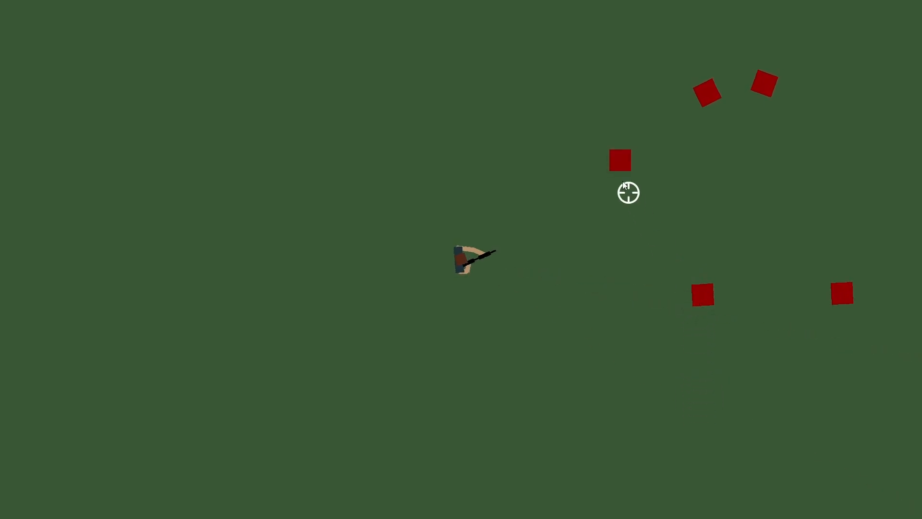
Shoot at the approaching red square enemies crowding the arena.
{"action": "left_click", "coordinate": [667, 10]}
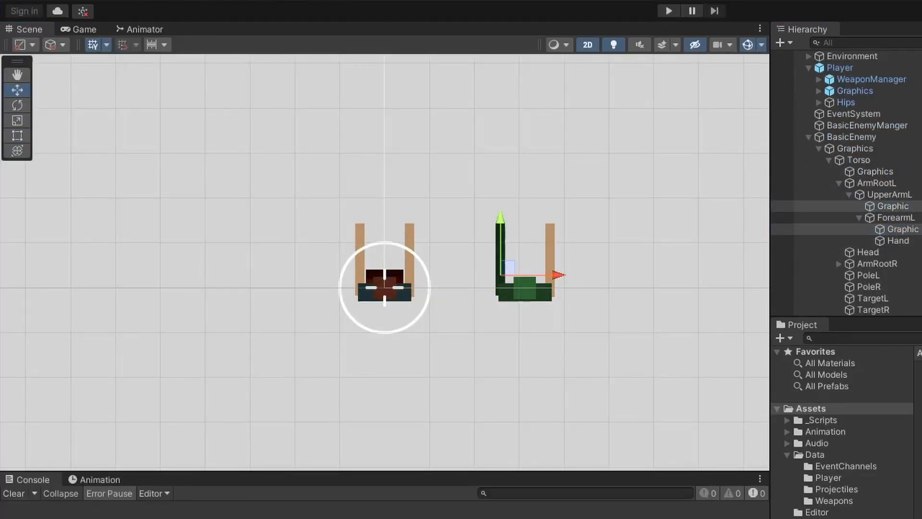
{"action": "left_click", "coordinate": [668, 11]}
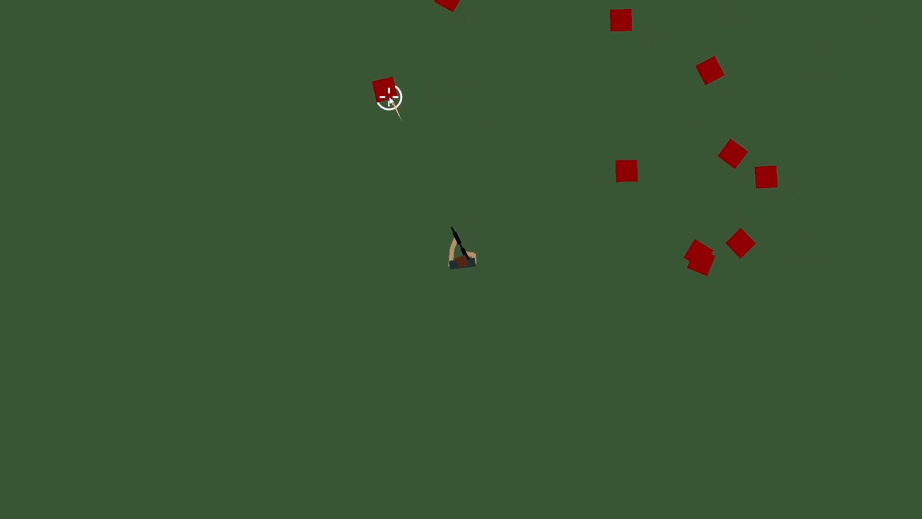
{"action": "mouse_move", "coordinate": [726, 166]}
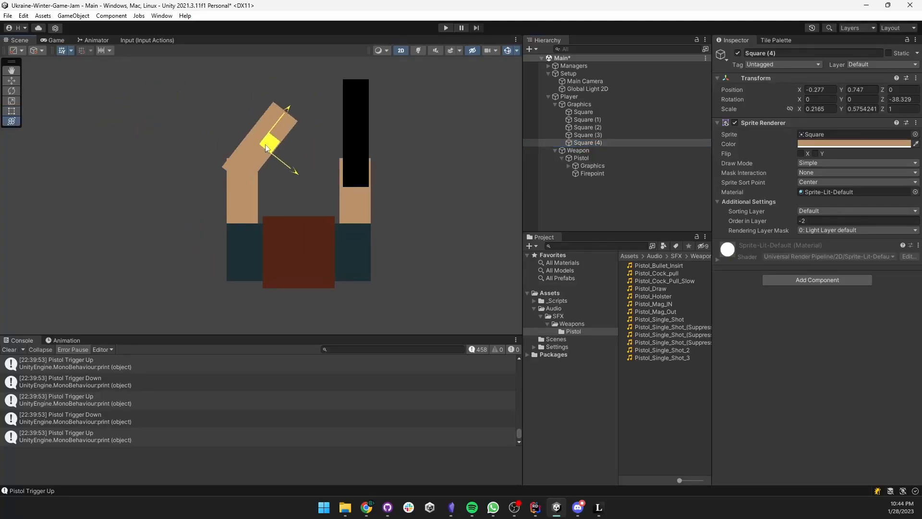
Select the hand square of the player's arm beside the pistol.
{"action": "left_click", "coordinate": [588, 135]}
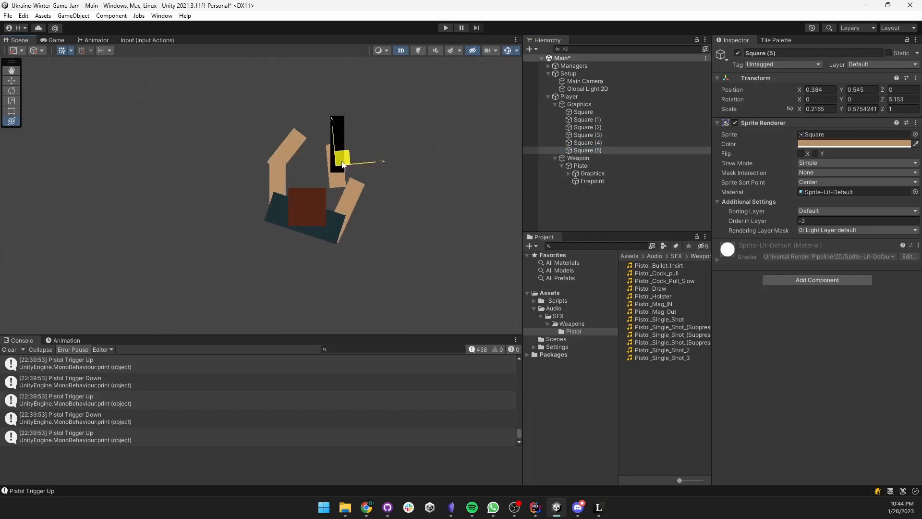
{"action": "left_click", "coordinate": [588, 143]}
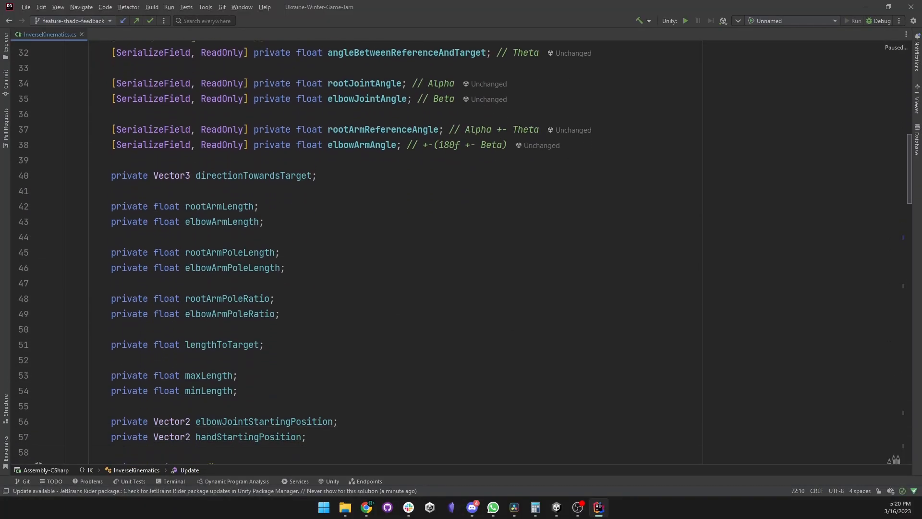
{"action": "scroll", "scroll_direction": "down", "scroll_amount": 3}
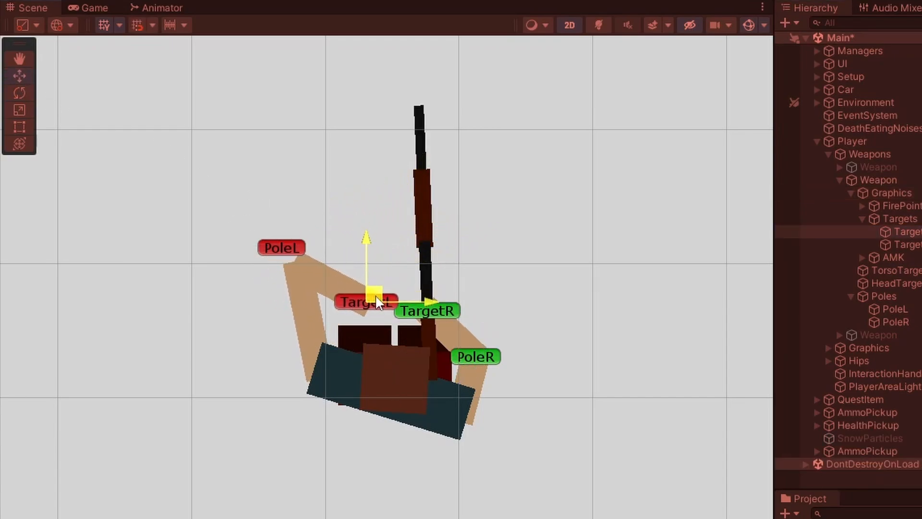
Move the left hand's IK target so the arm bends to grip the weapon.
{"action": "left_click", "coordinate": [367, 301]}
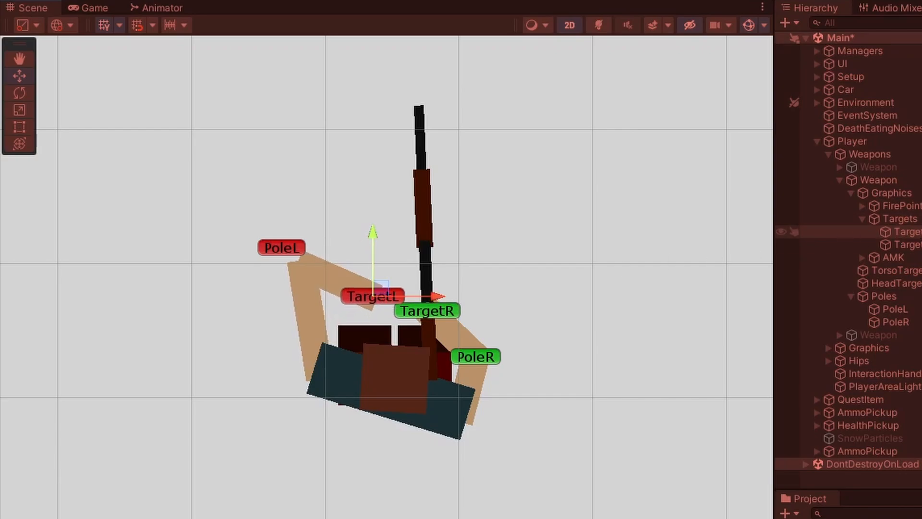
{"action": "left_click", "coordinate": [281, 247]}
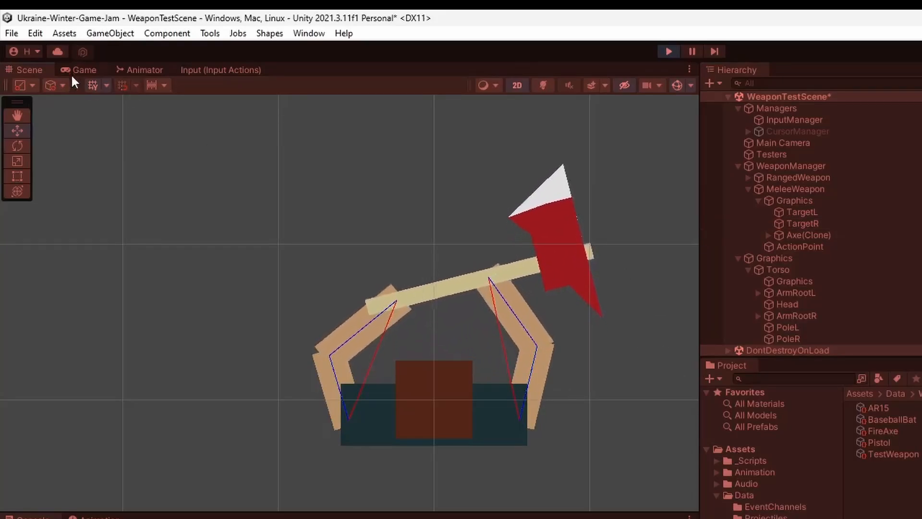
{"action": "left_click", "coordinate": [85, 69]}
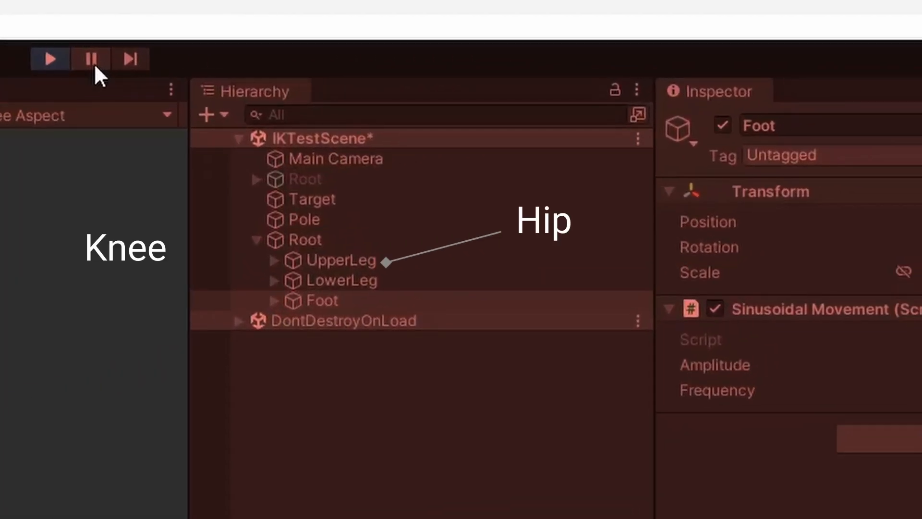
Pause the running test scene before laying out the WeaponUISlot prefab.
{"action": "left_click", "coordinate": [668, 50]}
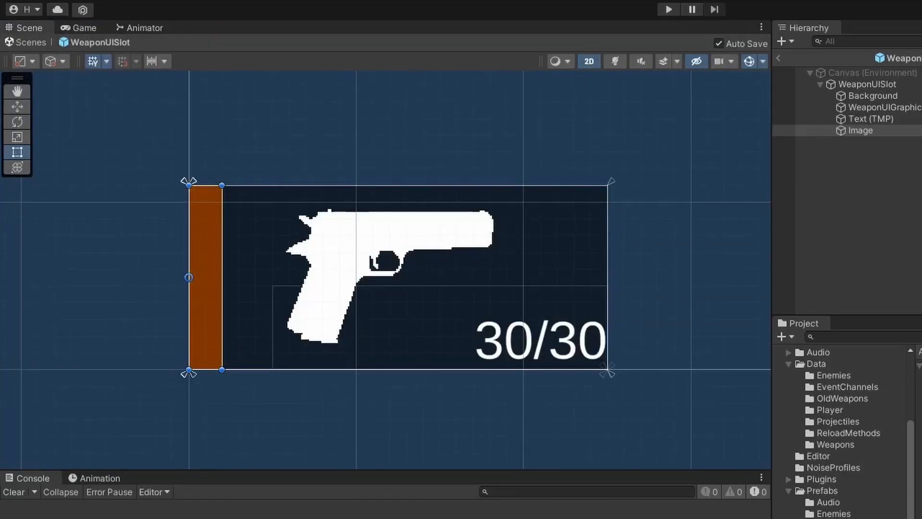
Fire the rifle at zombies, switch to the shotgun with R and blast the nearby group.
{"action": "left_click", "coordinate": [668, 8]}
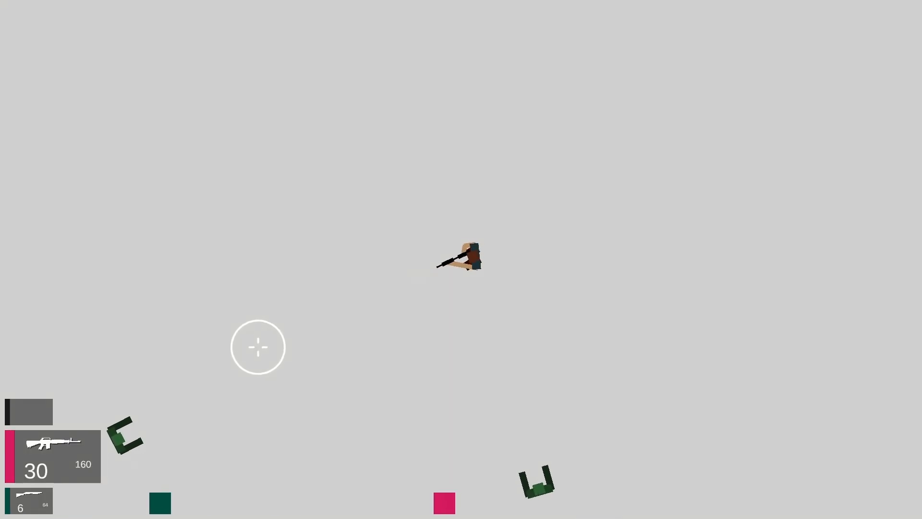
{"action": "left_click", "coordinate": [359, 140]}
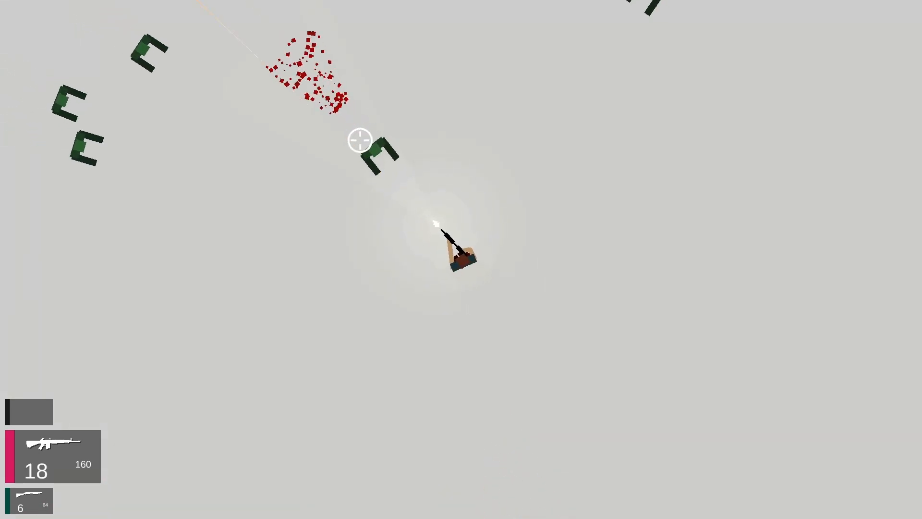
{"action": "left_click", "coordinate": [360, 140]}
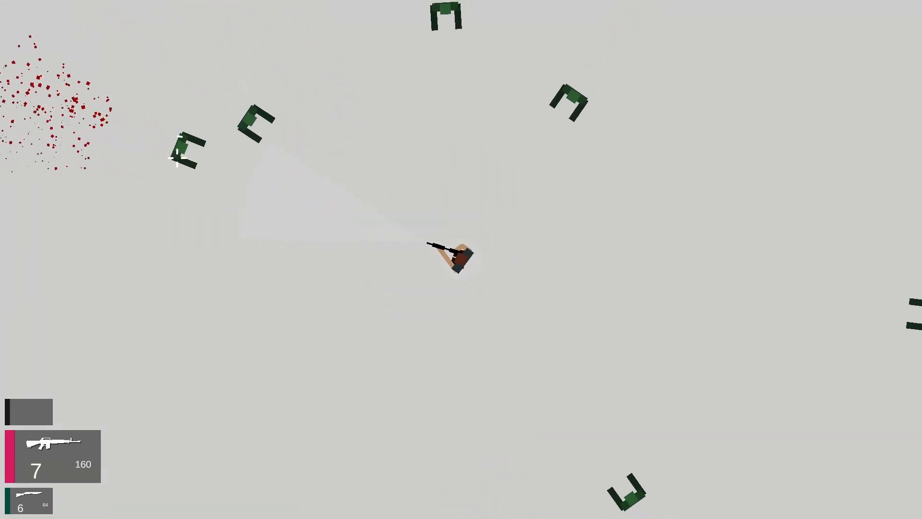
{"action": "key", "text": "r"}
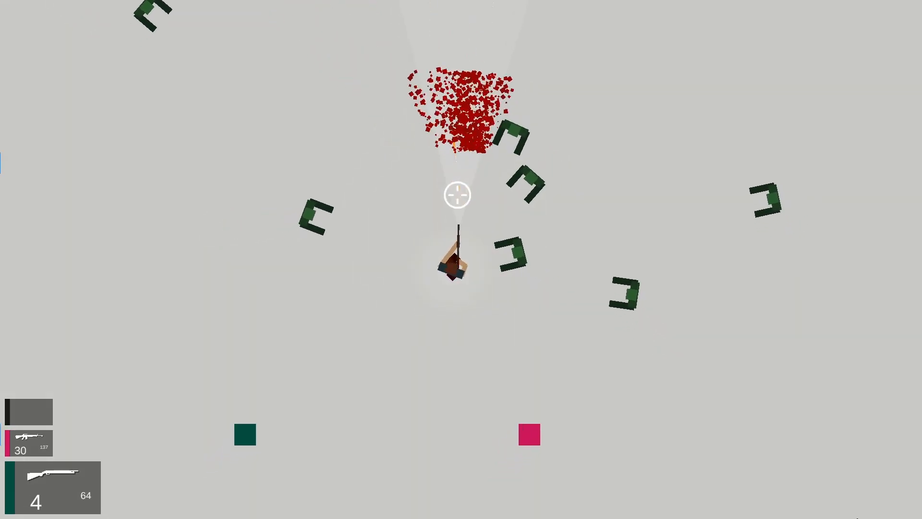
{"action": "left_click", "coordinate": [520, 182]}
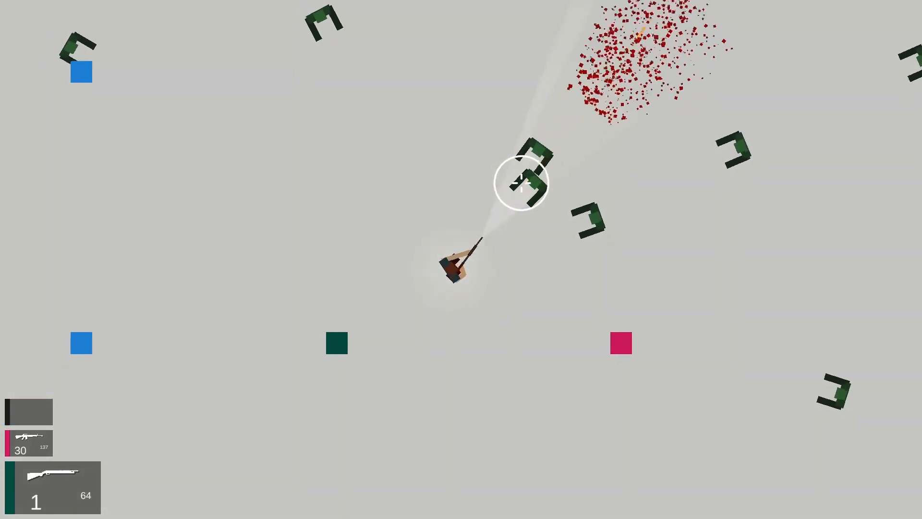
{"action": "left_click", "coordinate": [520, 182]}
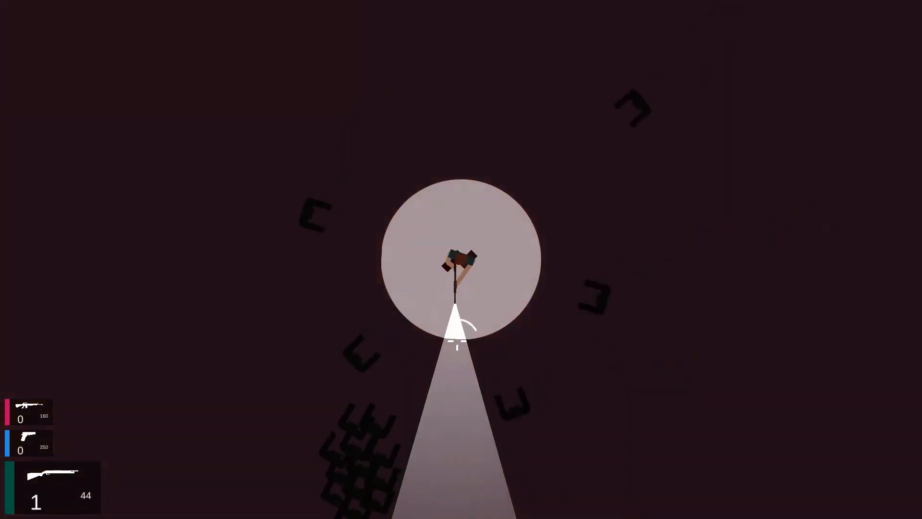
Shoot zombies caught in the flashlight beam during the dark night.
{"action": "left_click", "coordinate": [344, 208]}
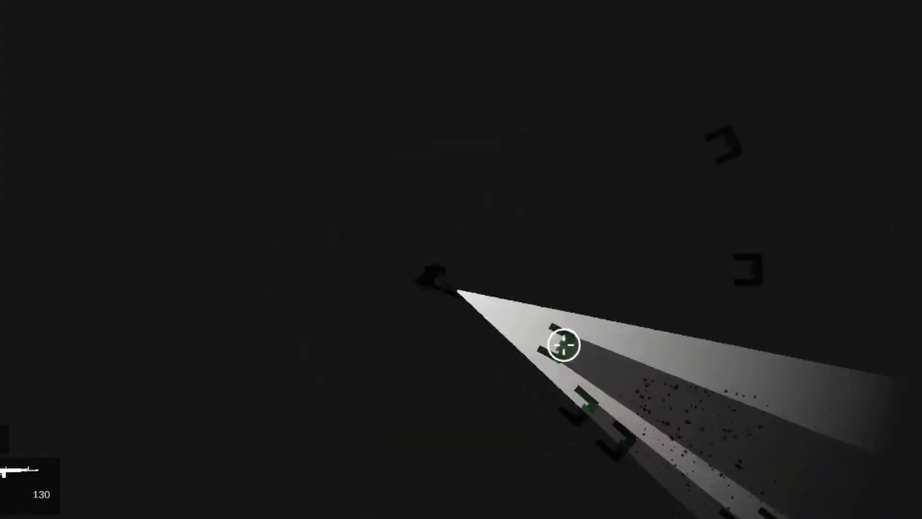
{"action": "left_click", "coordinate": [791, 17]}
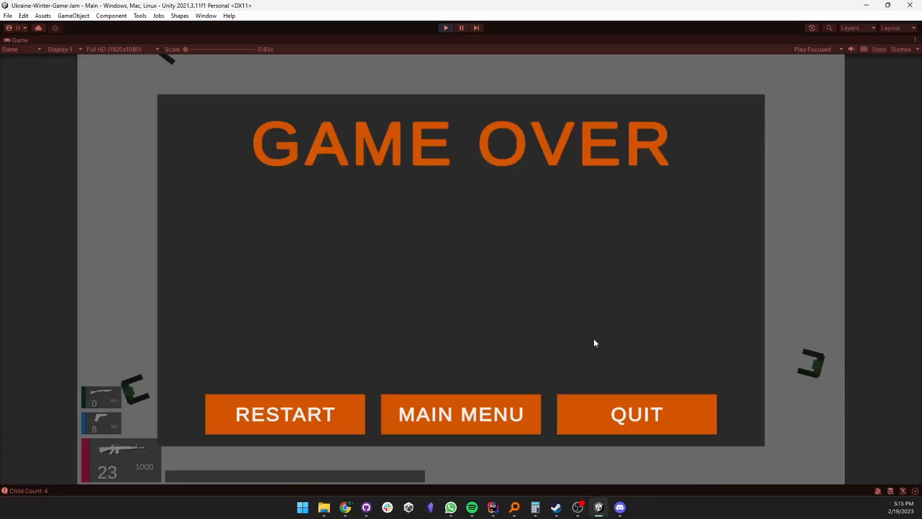
Shoot into the zombie crowd and interact near the car with Space.
{"action": "left_click", "coordinate": [285, 413]}
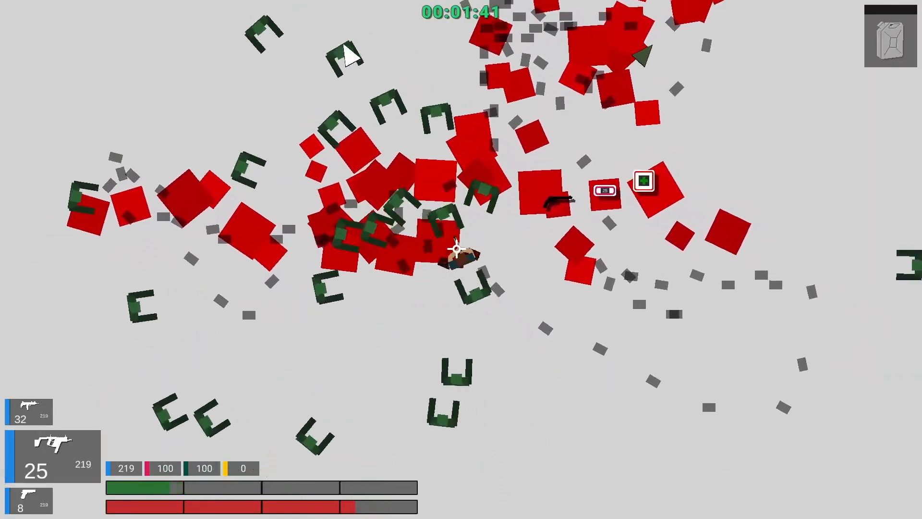
{"action": "key", "text": "space"}
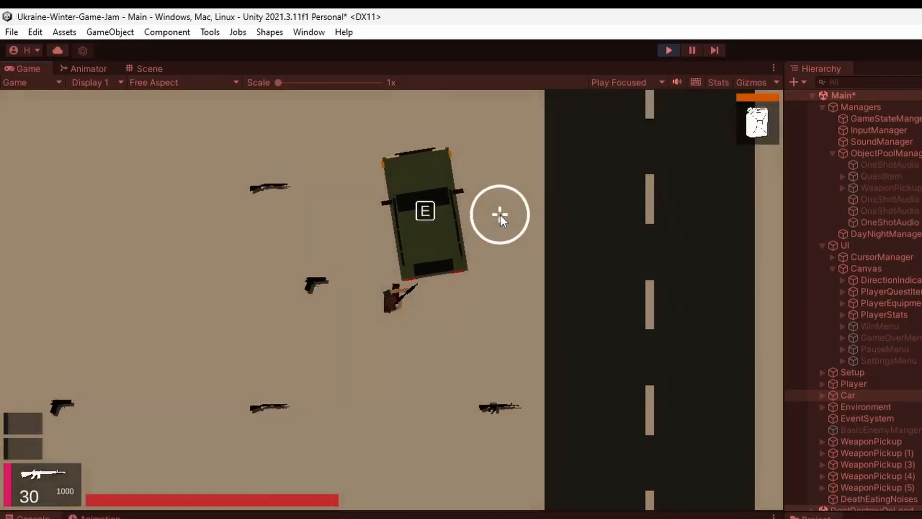
{"action": "key", "text": "alt+tab"}
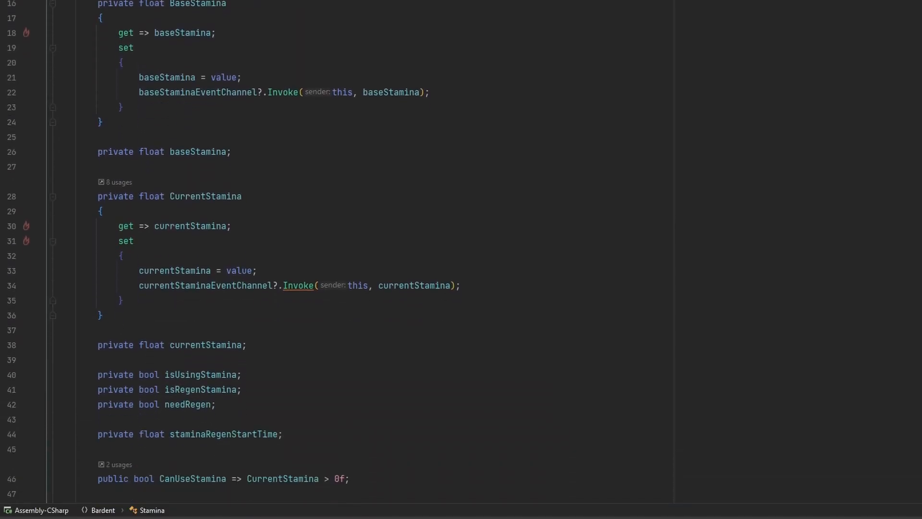
{"action": "scroll", "scroll_direction": "down", "scroll_amount": 3}
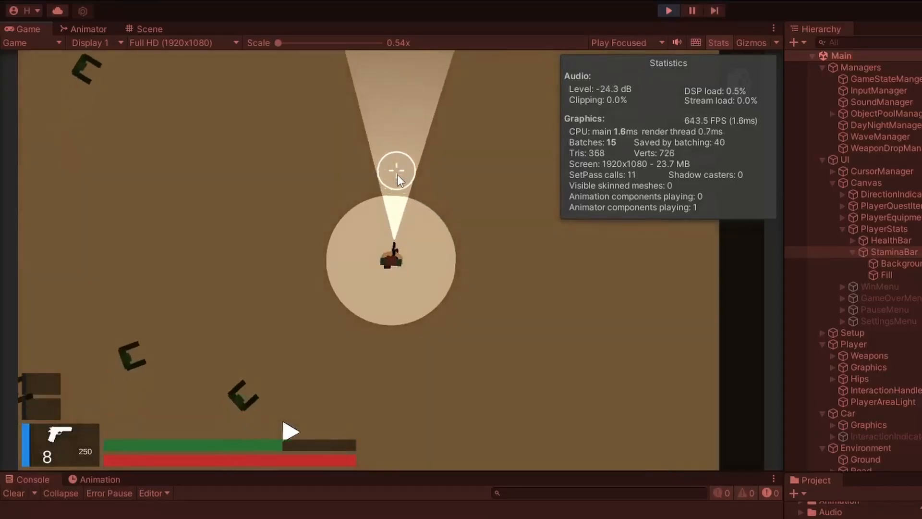
{"action": "mouse_move", "coordinate": [308, 222]}
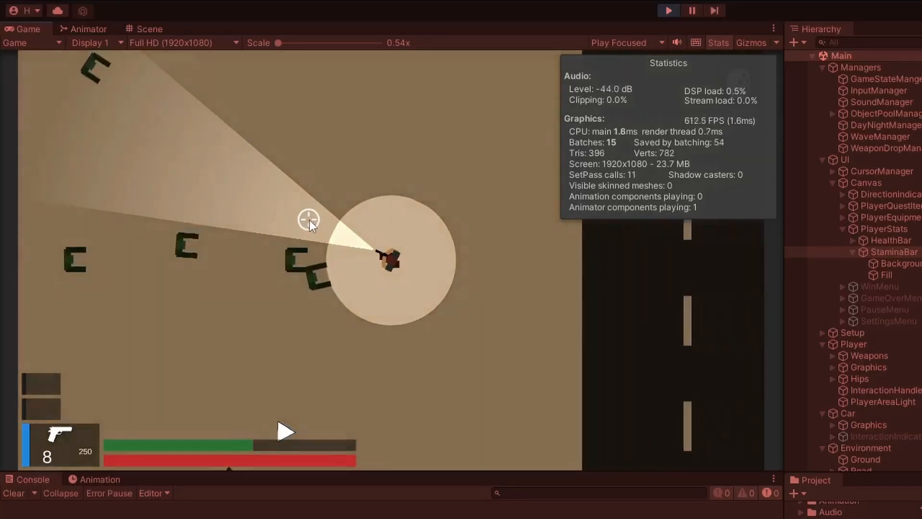
{"action": "left_click", "coordinate": [309, 219]}
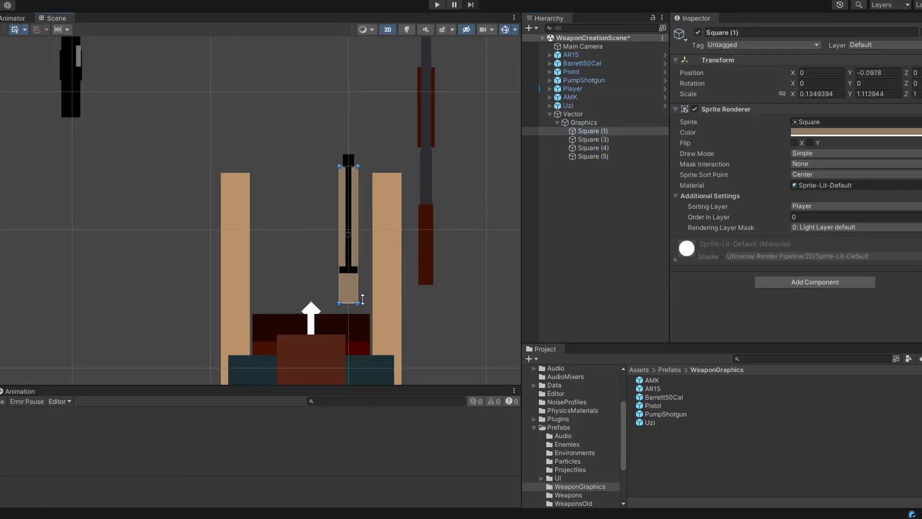
Select weapon graphic parts in WeaponCreationScene for the new weapon prefabs.
{"action": "left_click", "coordinate": [570, 114]}
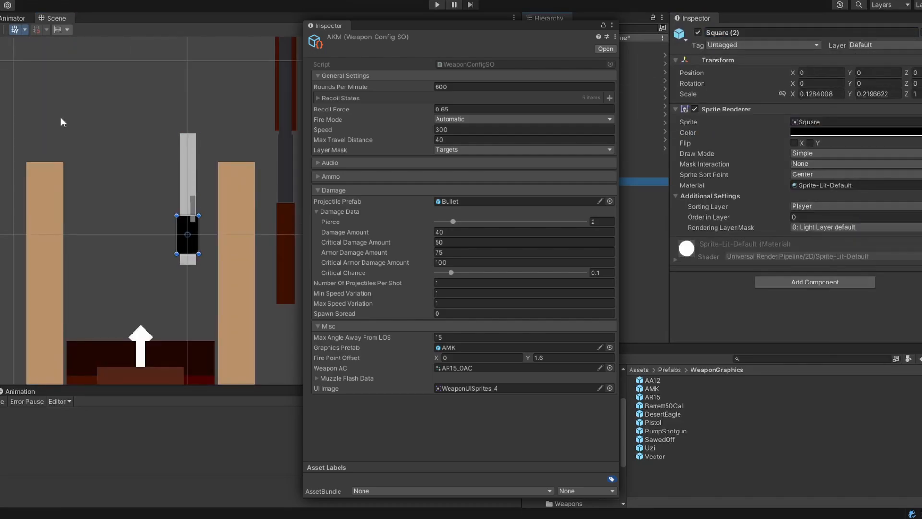
{"action": "left_click", "coordinate": [436, 5]}
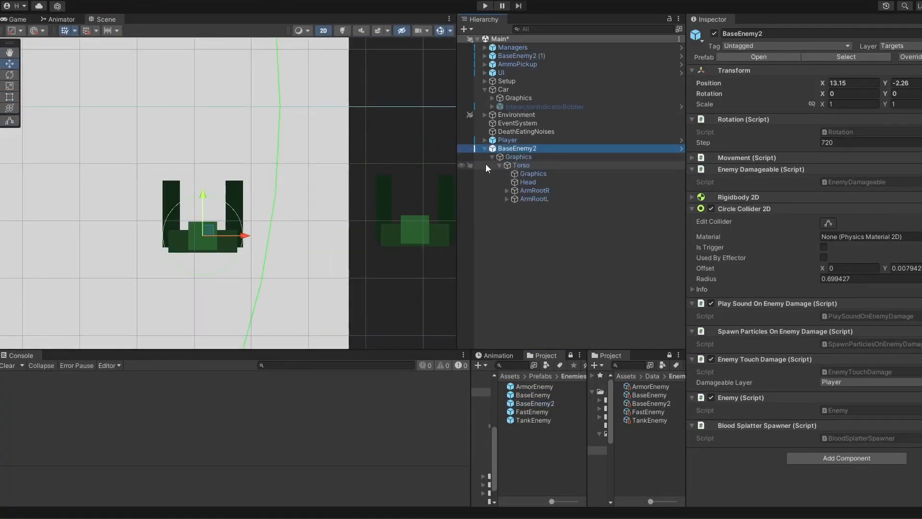
Select the BaseEnemy arms and the FastEnemy in the scene.
{"action": "left_click", "coordinate": [545, 115]}
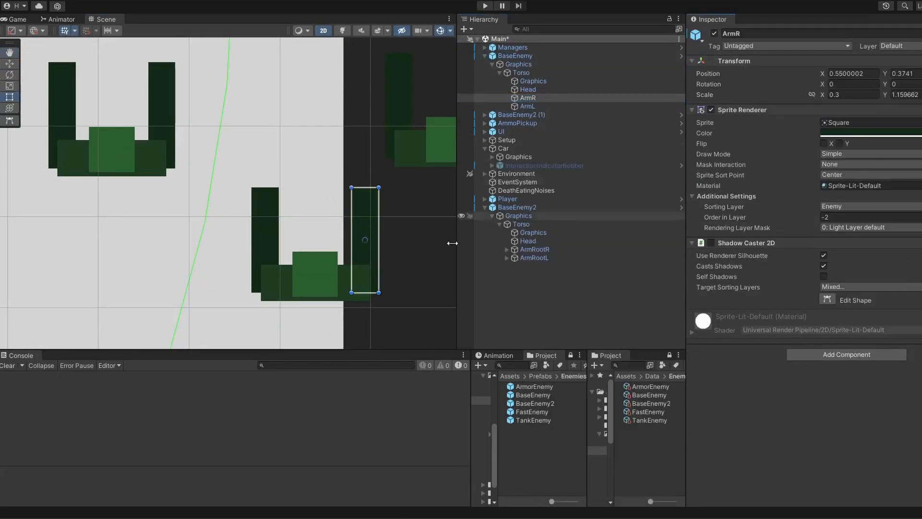
{"action": "left_click", "coordinate": [517, 56]}
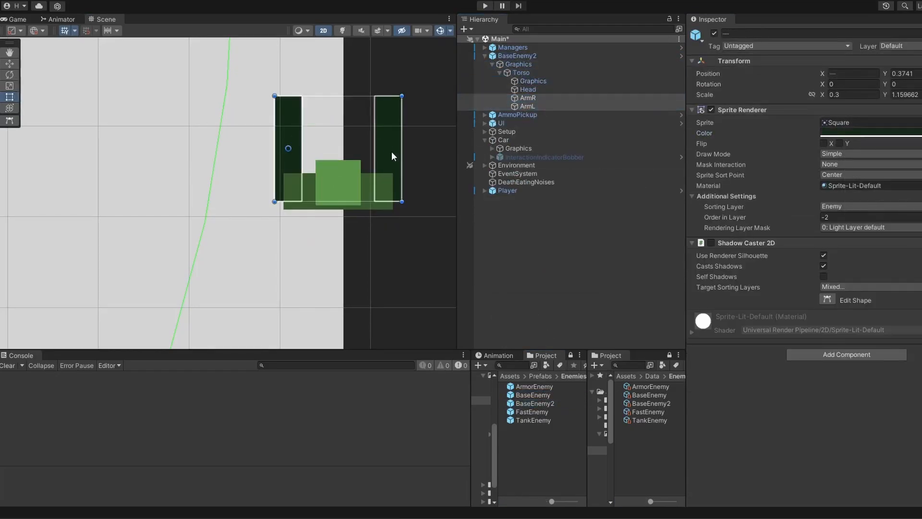
{"action": "left_click", "coordinate": [514, 56]}
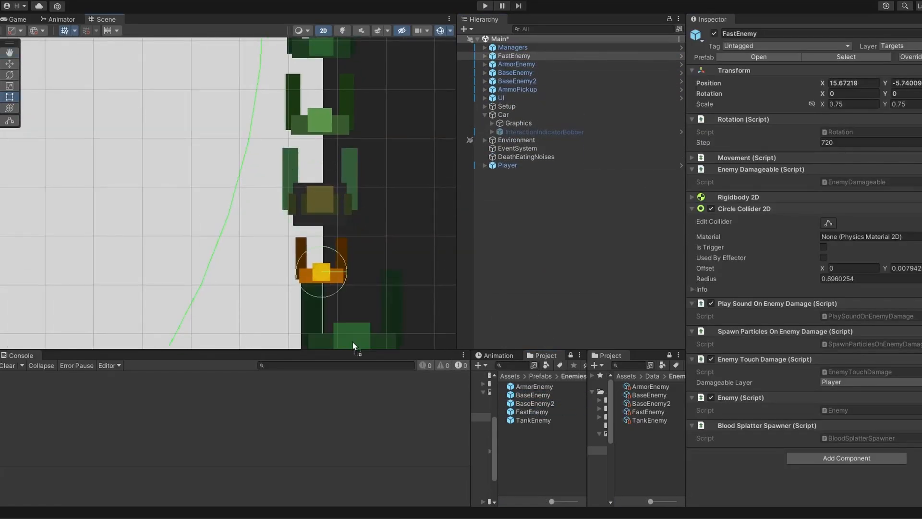
{"action": "left_click", "coordinate": [515, 56]}
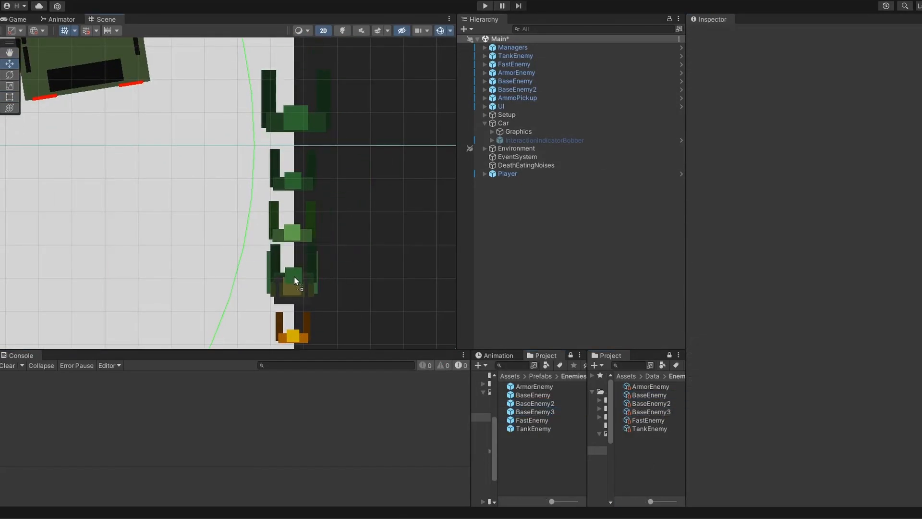
Edit BaseEnemy3's torso and head to dark red, then bring up the wave collection settings.
{"action": "double_click", "coordinate": [535, 412]}
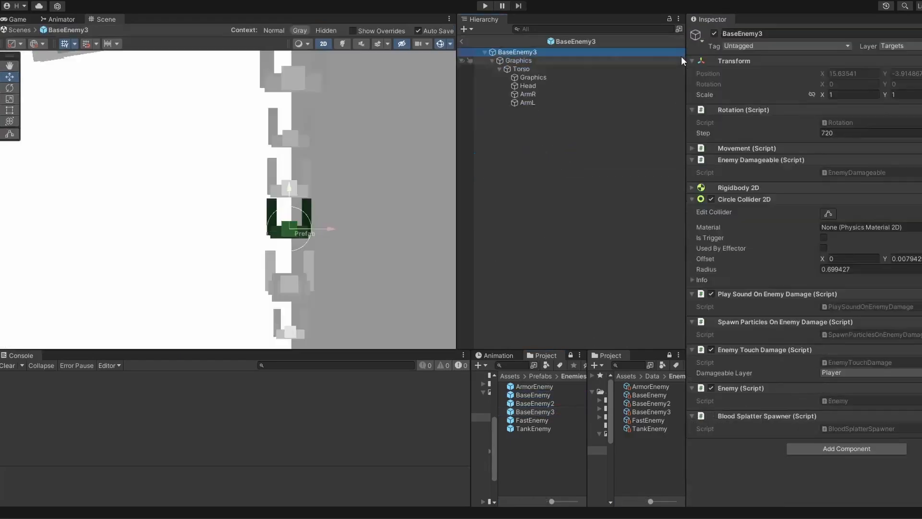
{"action": "left_click", "coordinate": [533, 81]}
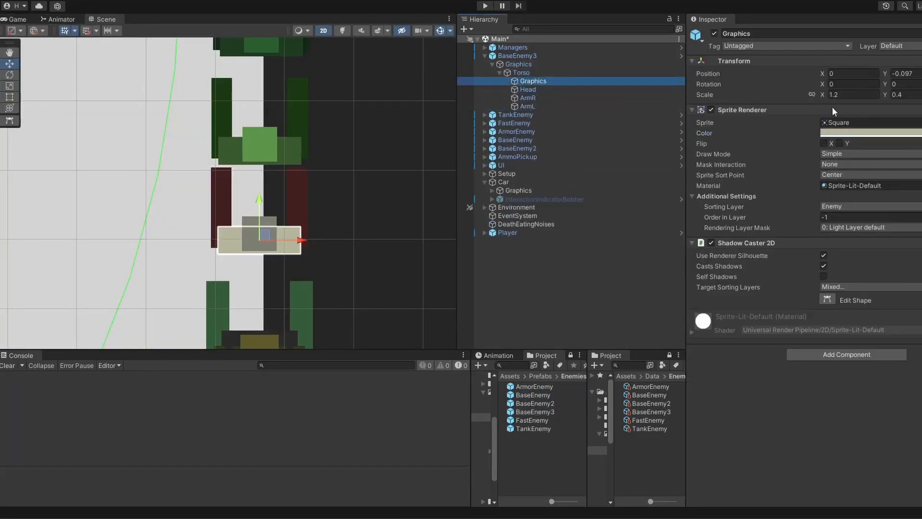
{"action": "left_click", "coordinate": [527, 89]}
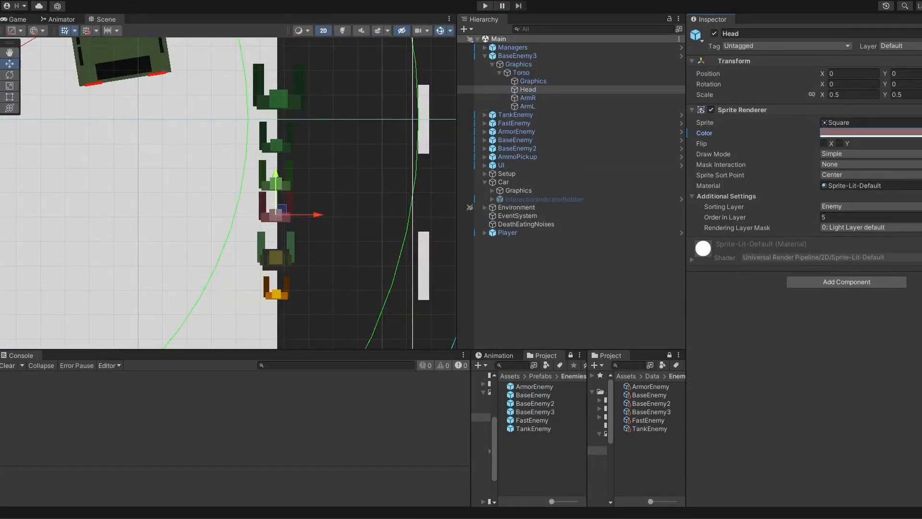
{"action": "left_click", "coordinate": [517, 98]}
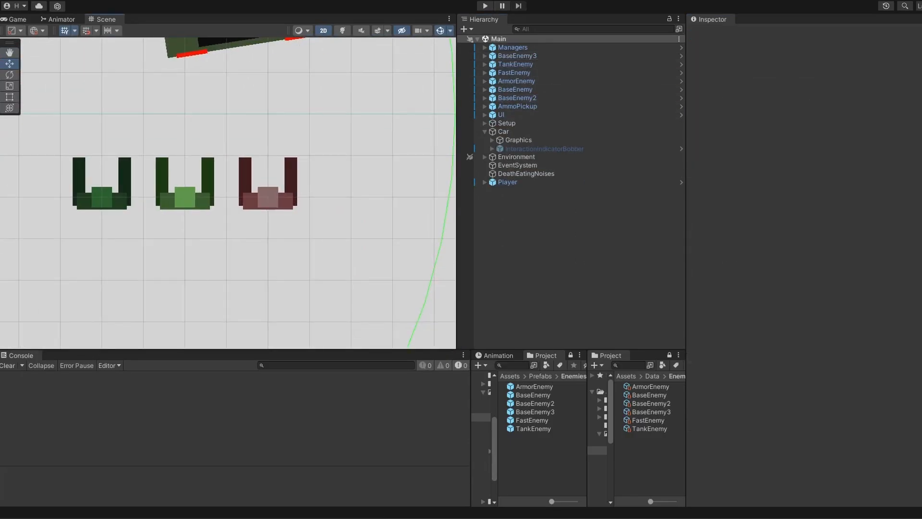
{"action": "left_click", "coordinate": [515, 72]}
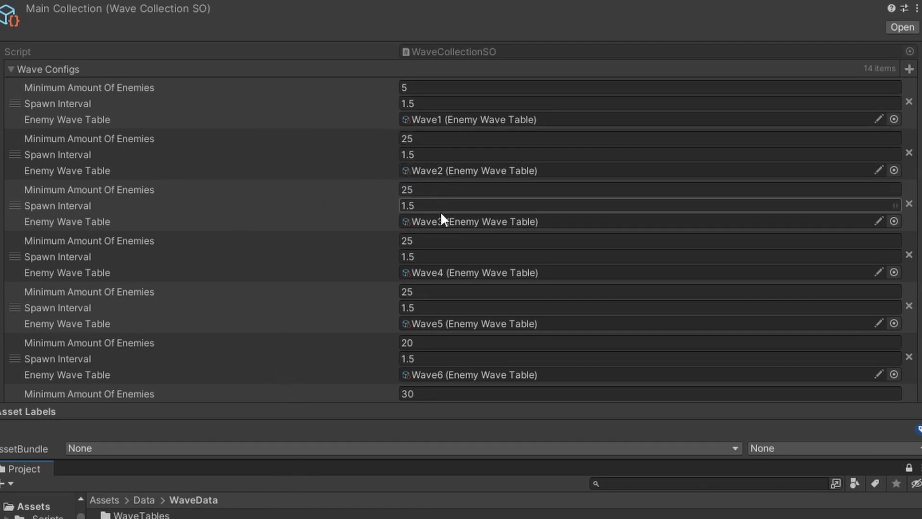
Review the Main Collection wave configs and set Wave7's spawn interval to 1.5.
{"action": "left_click", "coordinate": [471, 221]}
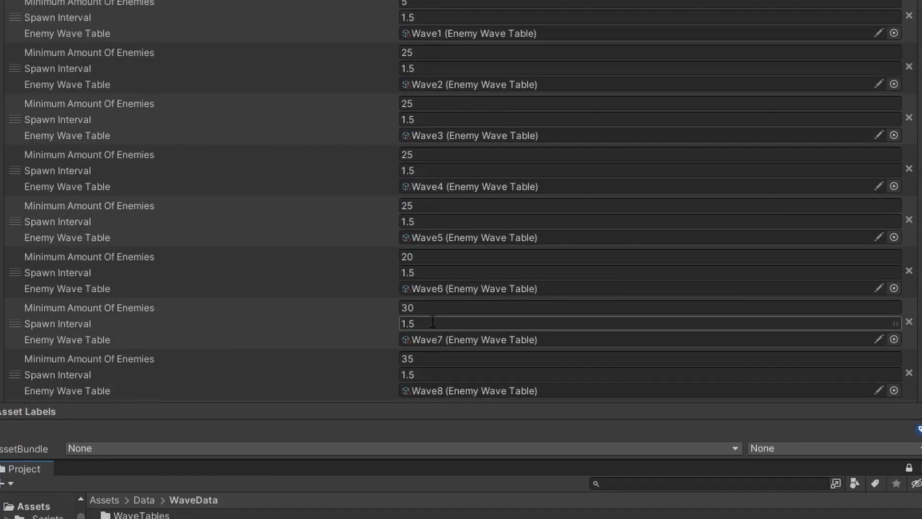
{"action": "left_click", "coordinate": [879, 339]}
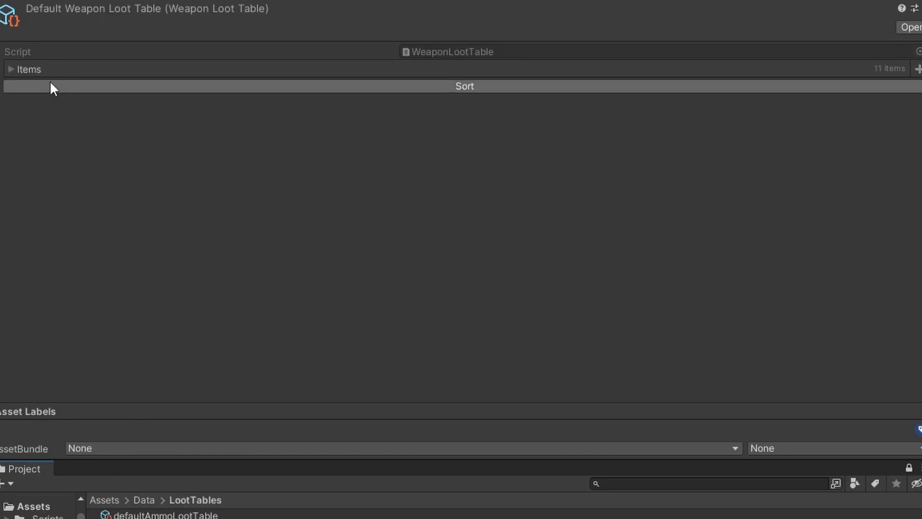
Expand the Default Weapon Loot Table's 11 weighted items, Pistol at 4.2, then return to LootTables.
{"action": "left_click", "coordinate": [9, 69]}
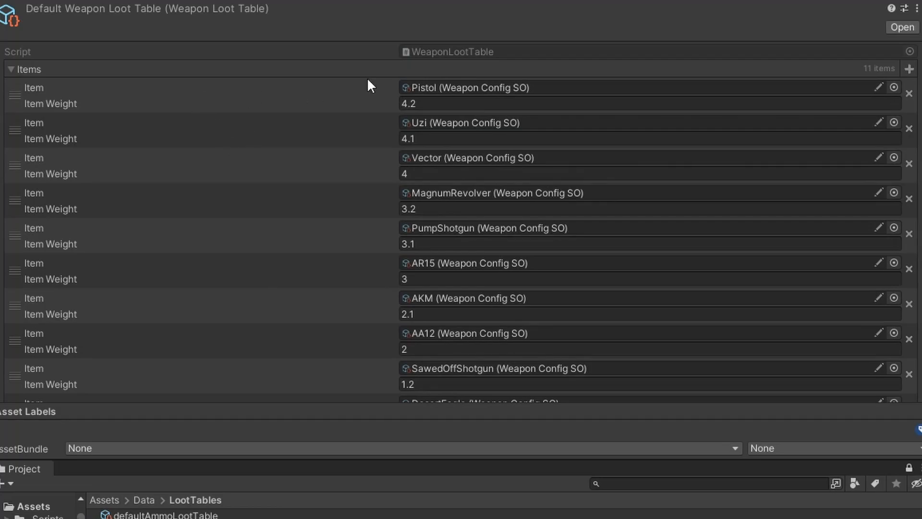
{"action": "mouse_move", "coordinate": [222, 504]}
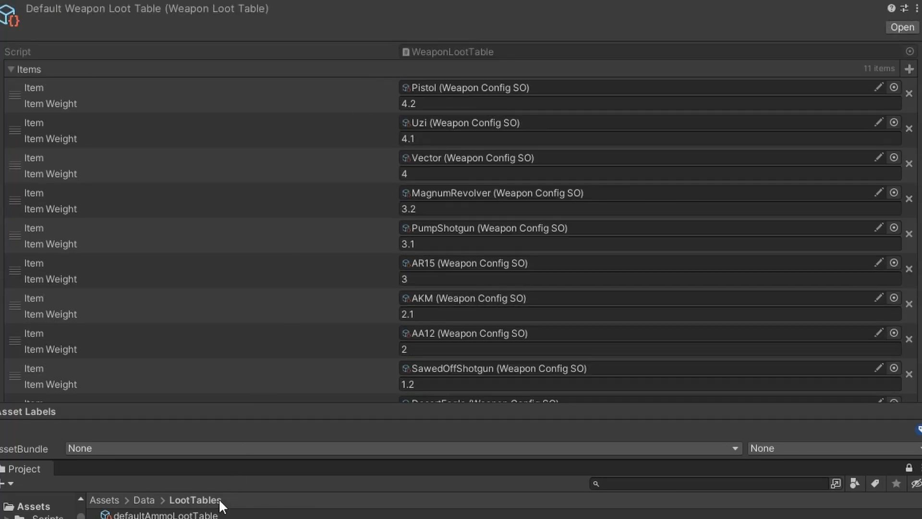
{"action": "left_click", "coordinate": [164, 514]}
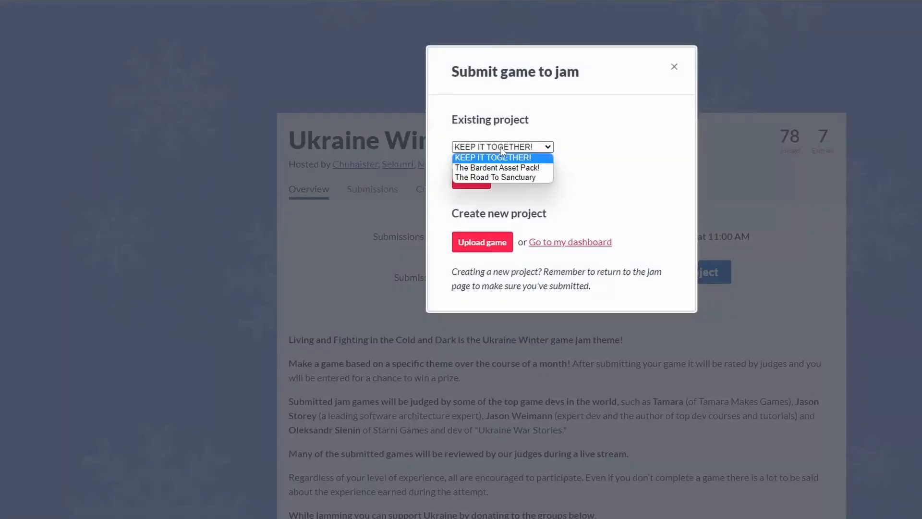
Choose KEEP IT TOGETHER! as the existing project for the Ukraine Winter jam submission.
{"action": "left_click", "coordinate": [495, 177]}
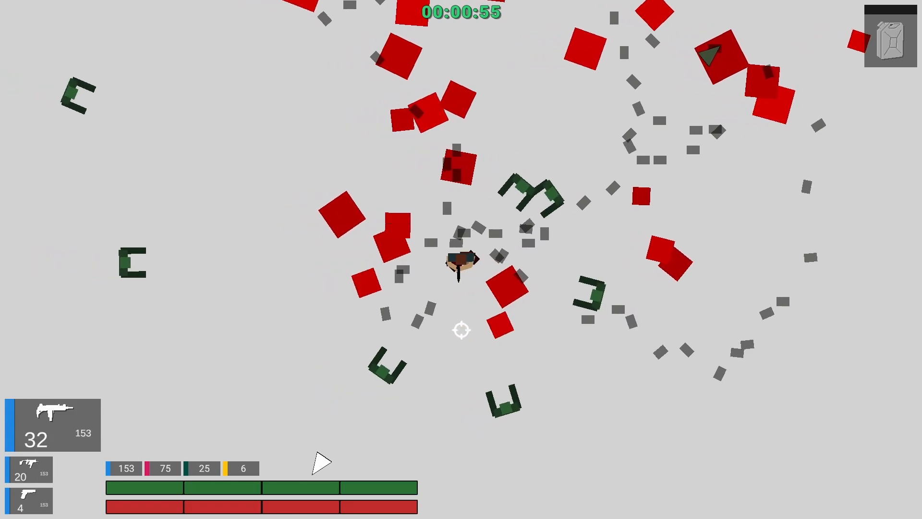
Shoot the surrounding zombie horde with the Uzi to survive past the one-minute mark.
{"action": "left_click", "coordinate": [462, 330]}
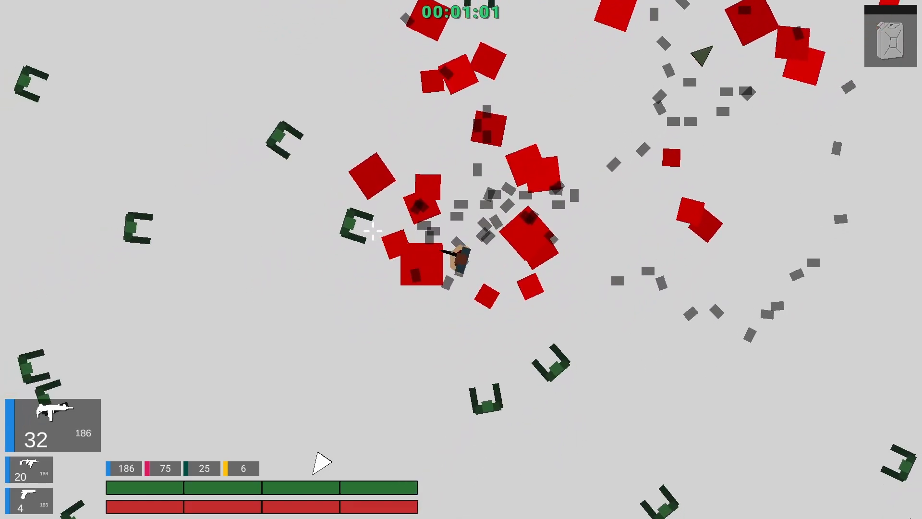
{"action": "left_click", "coordinate": [470, 259]}
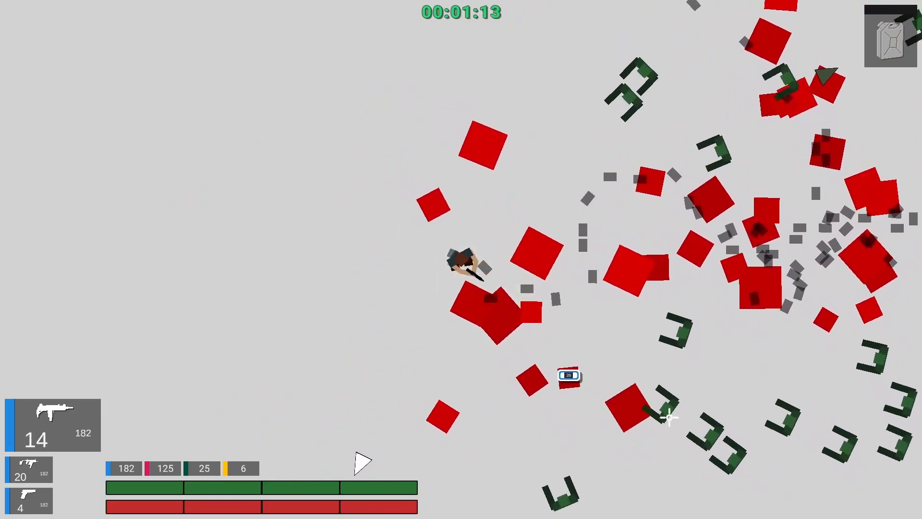
{"action": "left_click", "coordinate": [670, 416]}
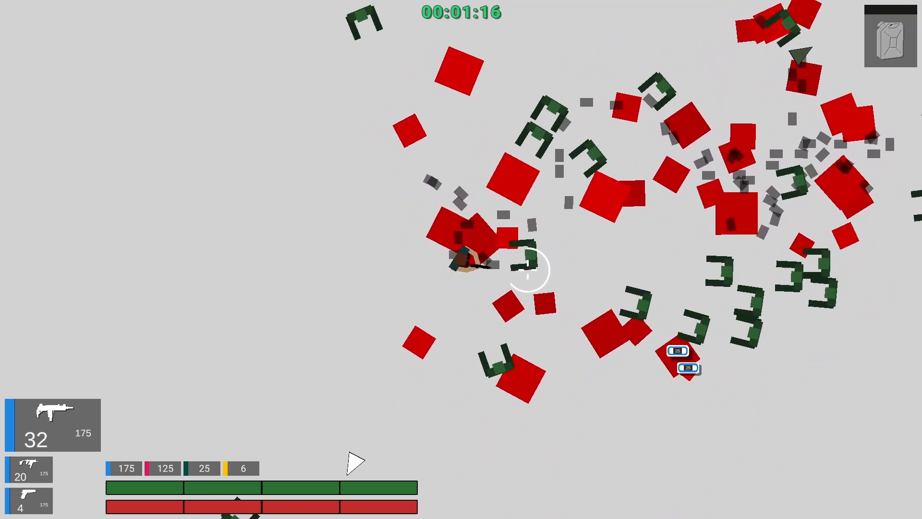
{"action": "left_click", "coordinate": [520, 172]}
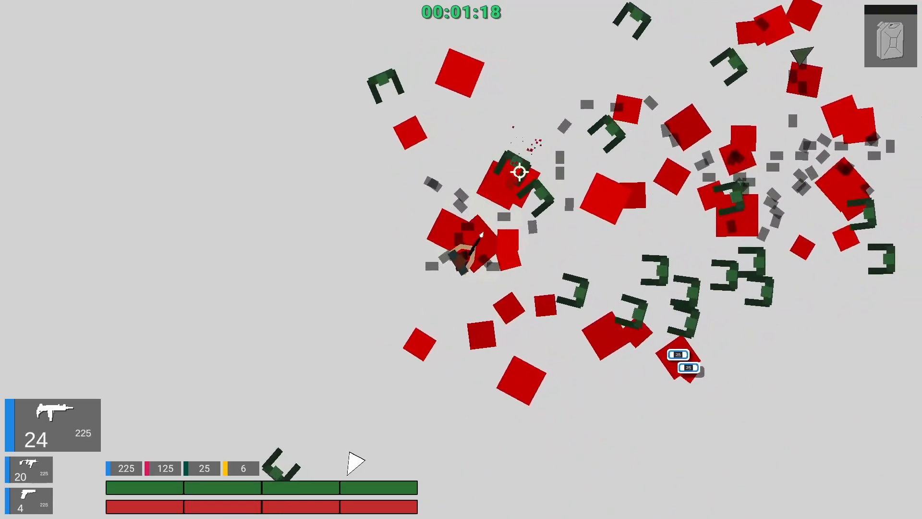